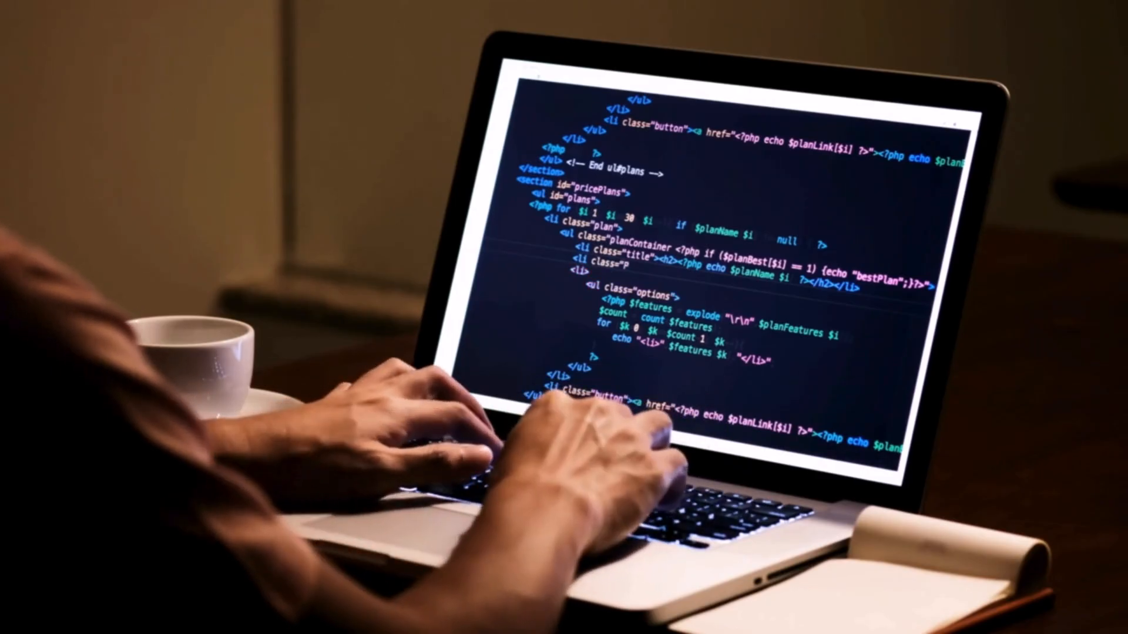
# - Look up 'Price' and scroll through the Codespy pricing information
pyautogui.write('Price')
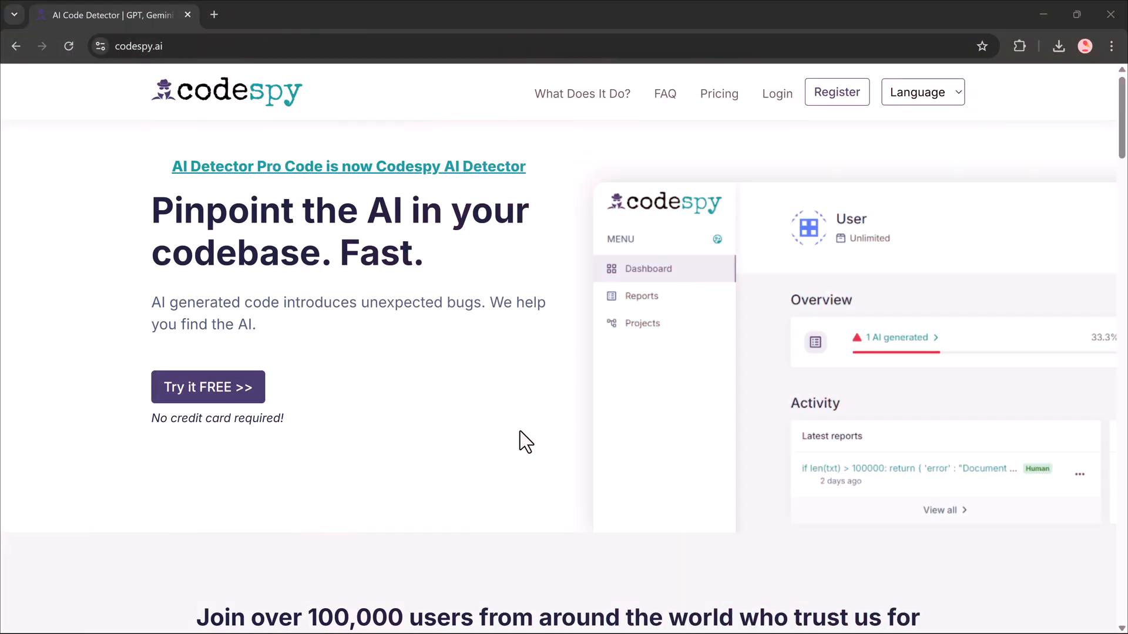
pyautogui.scroll(-3)
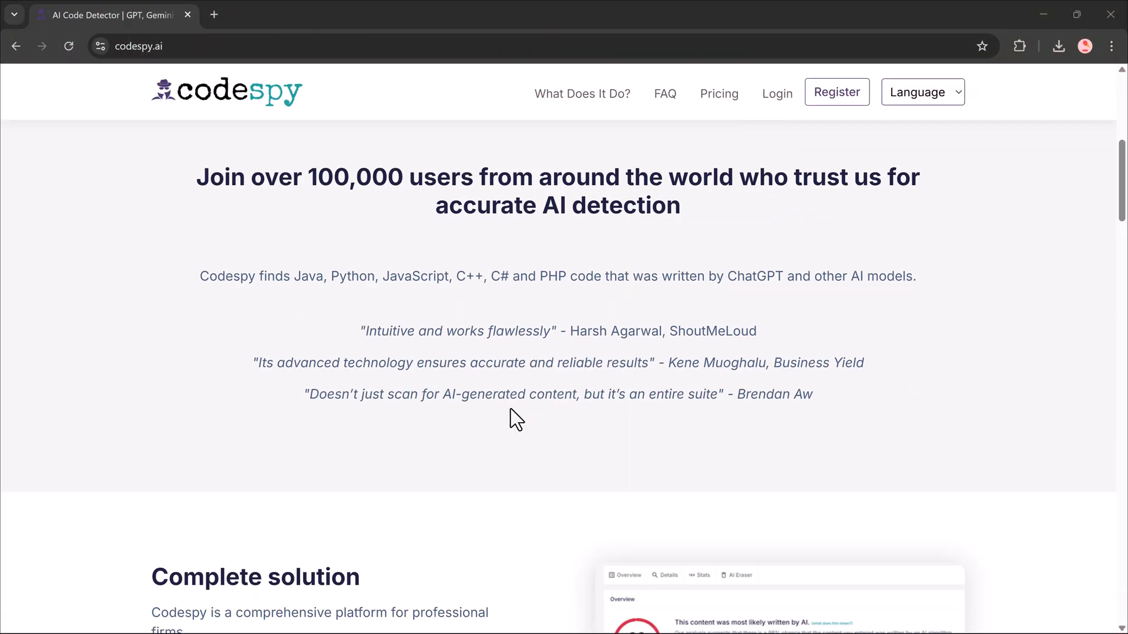
pyautogui.scroll(-3)
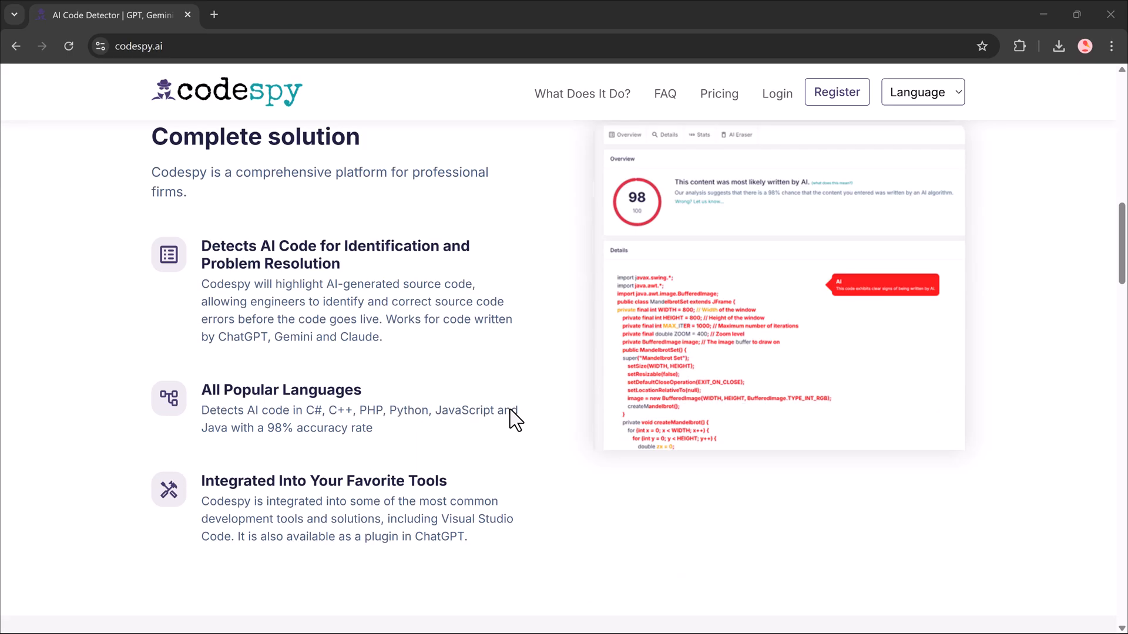
pyautogui.scroll(-3)
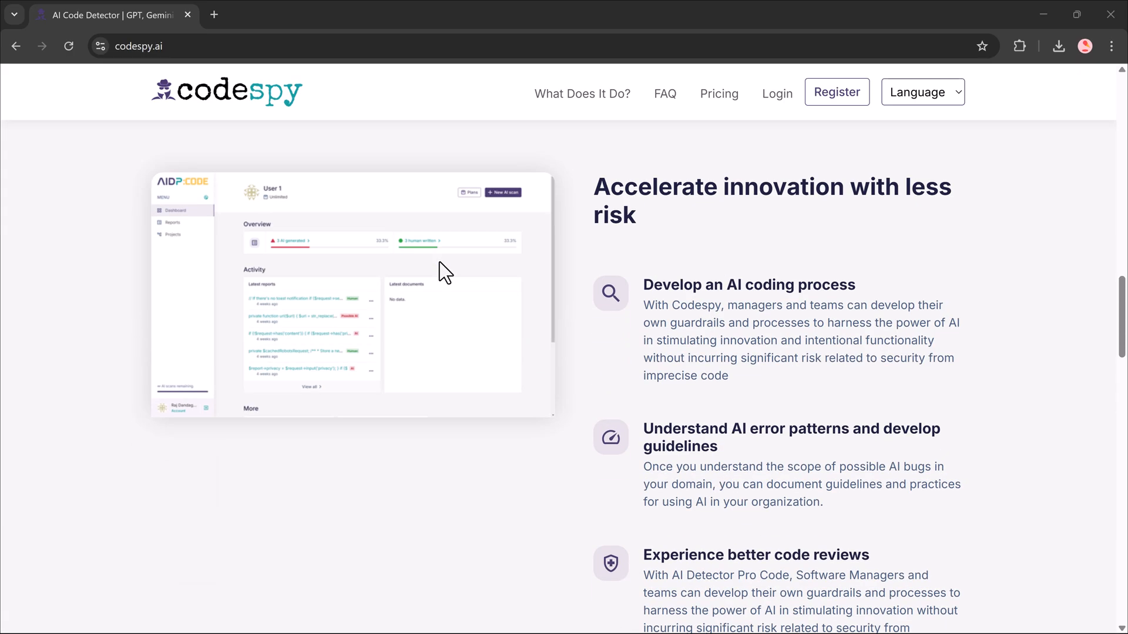
pyautogui.scroll(-3)
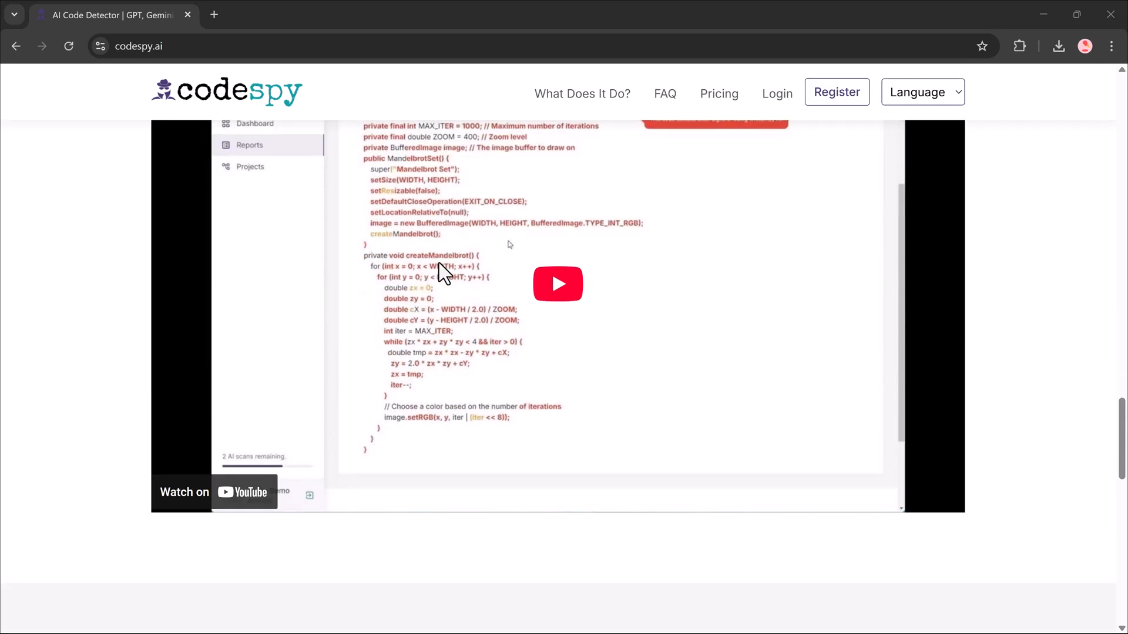
pyautogui.scroll(-3)
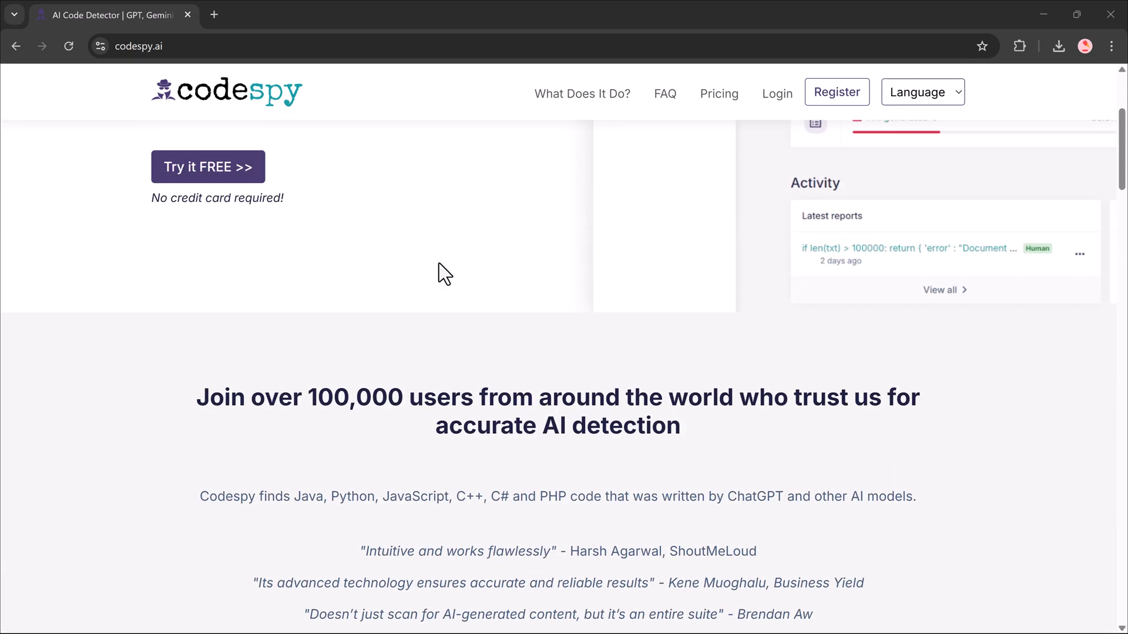
pyautogui.scroll(3)
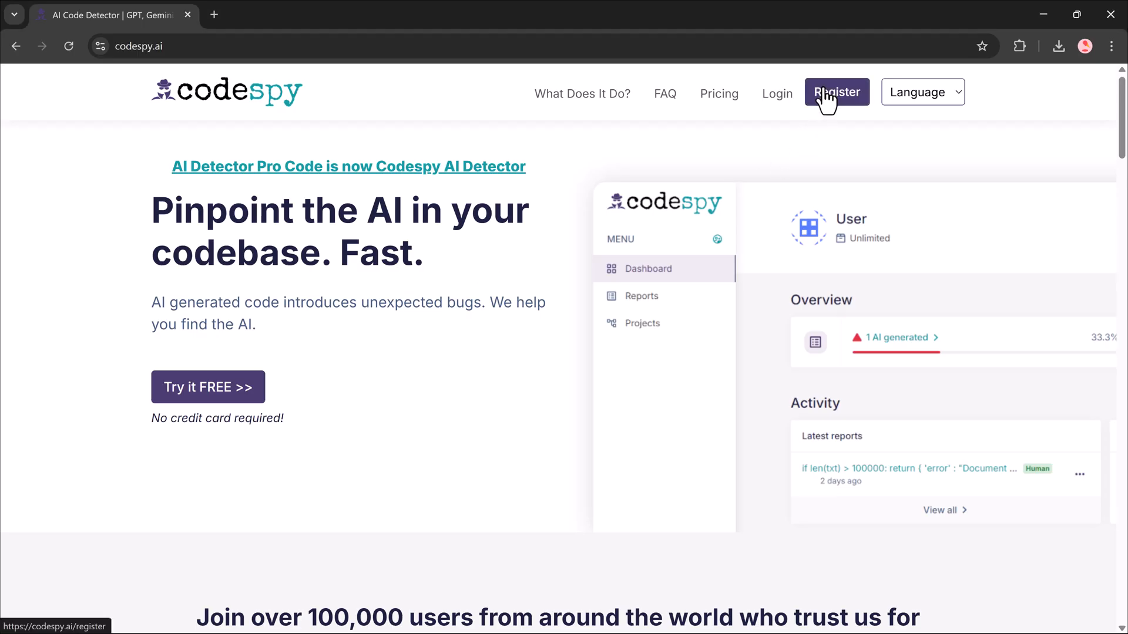
# - Fill in and submit the Codespy registration form for a free account
pyautogui.click(836, 93)
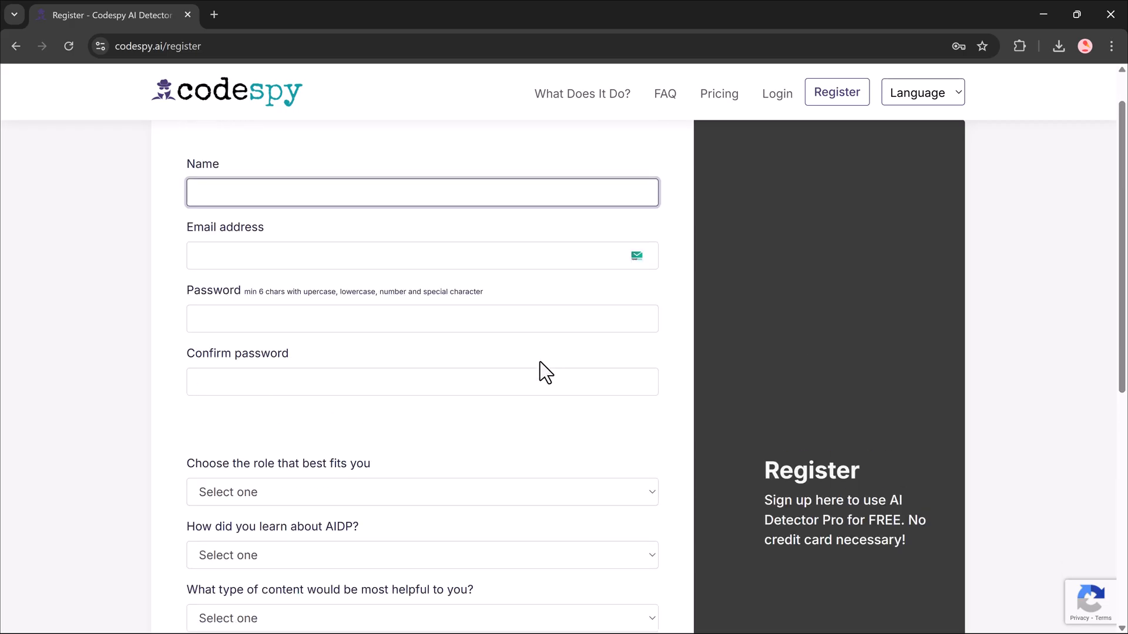
pyautogui.scroll(-3)
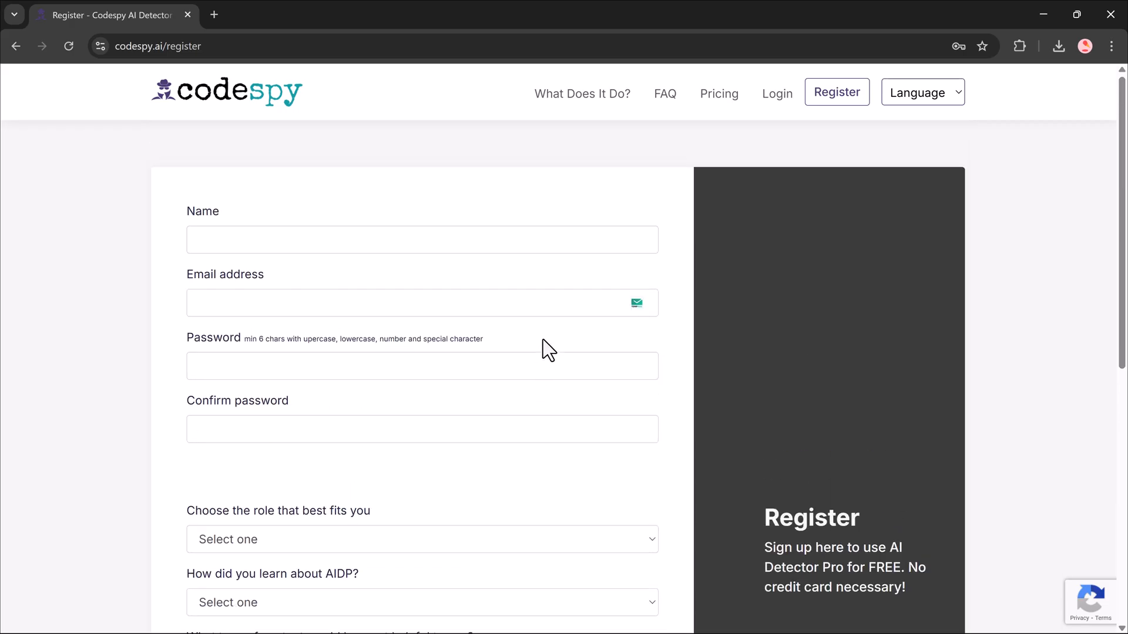
pyautogui.scroll(-3)
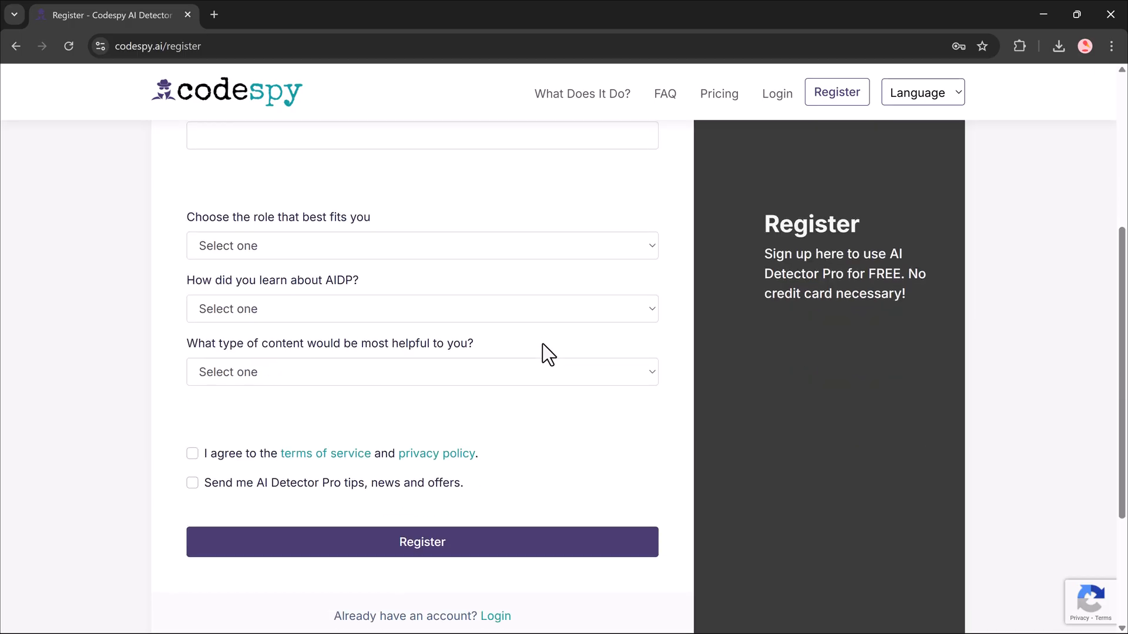
pyautogui.click(422, 542)
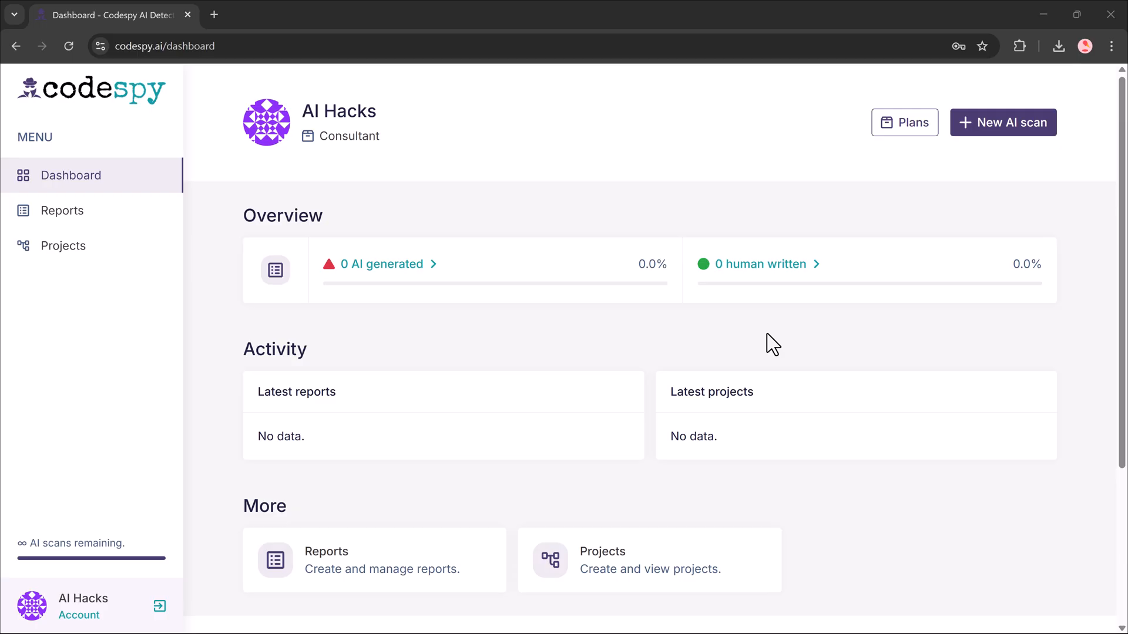
pyautogui.moveTo(382, 264)
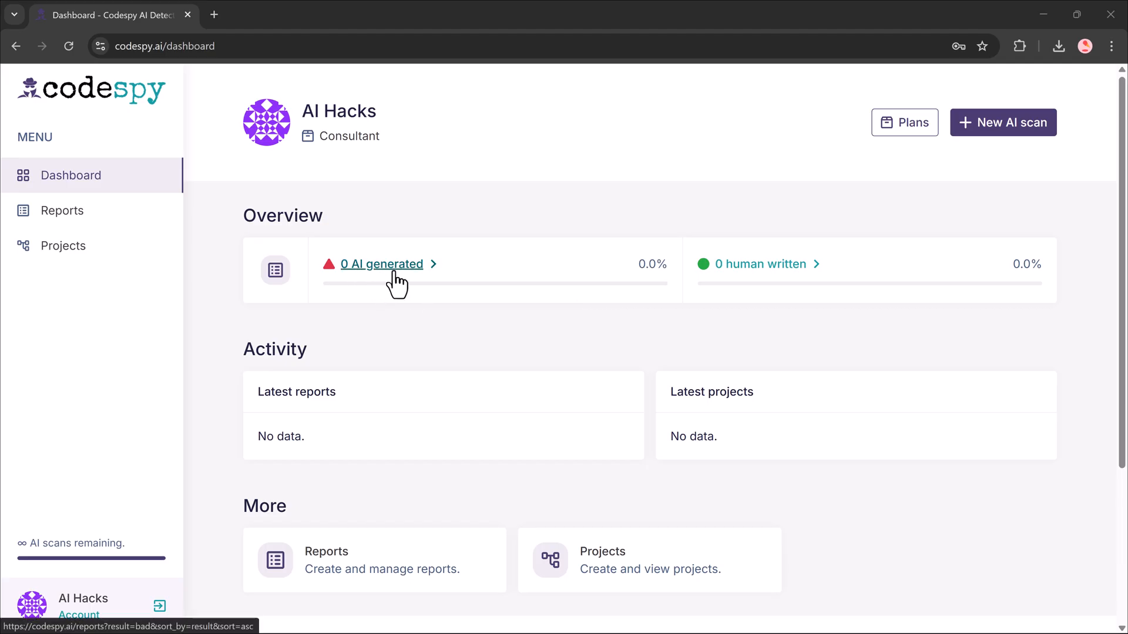
pyautogui.moveTo(765, 337)
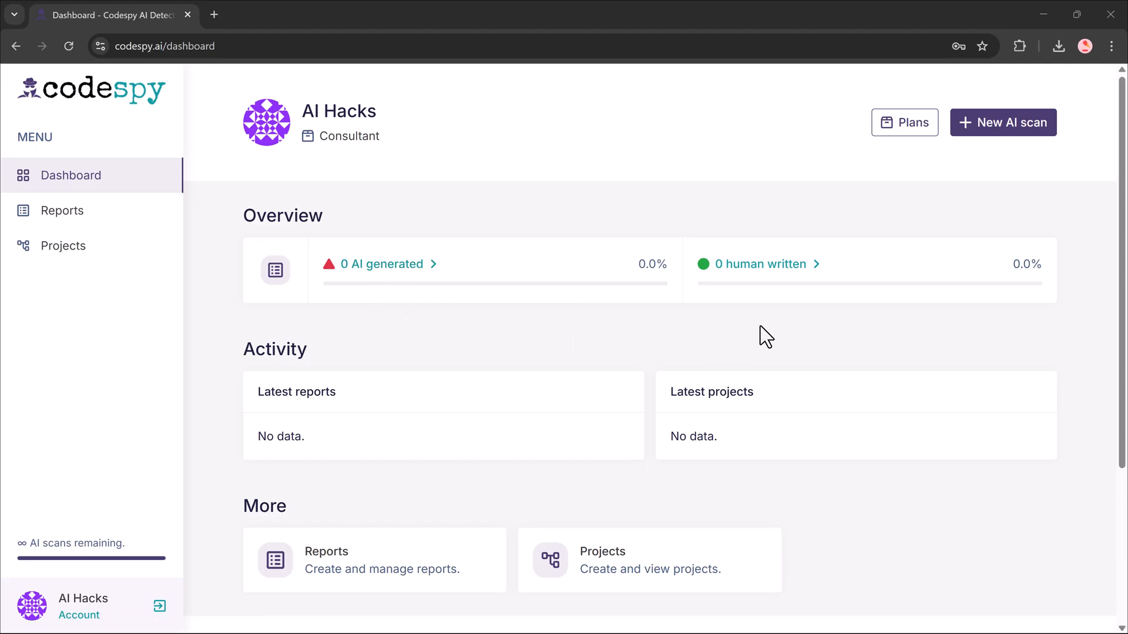
pyautogui.moveTo(738, 332)
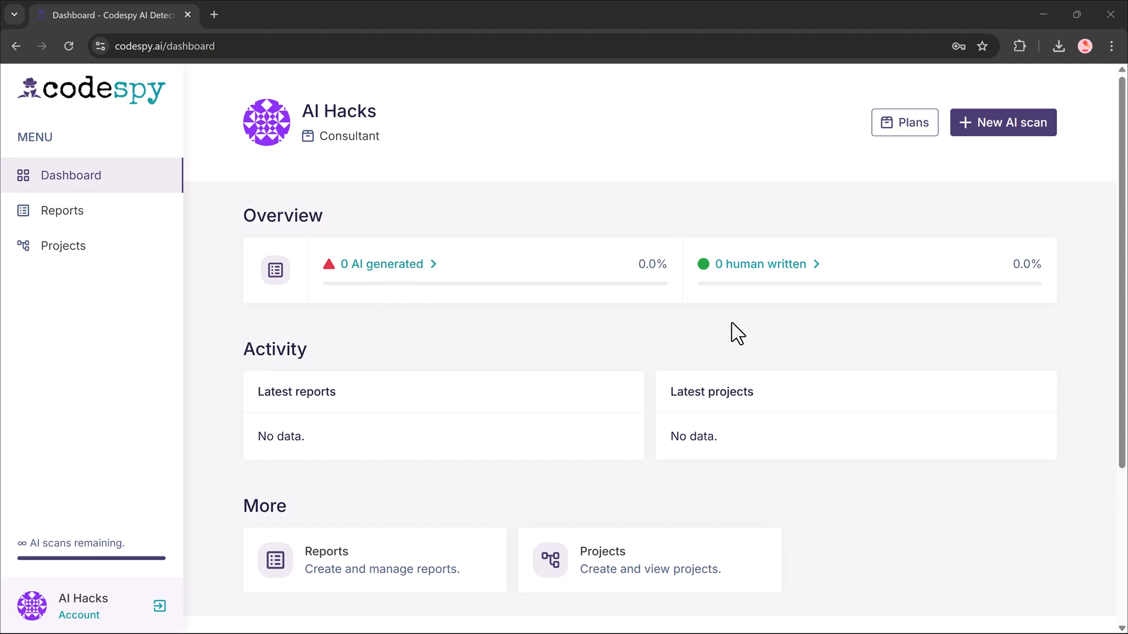
pyautogui.moveTo(378, 424)
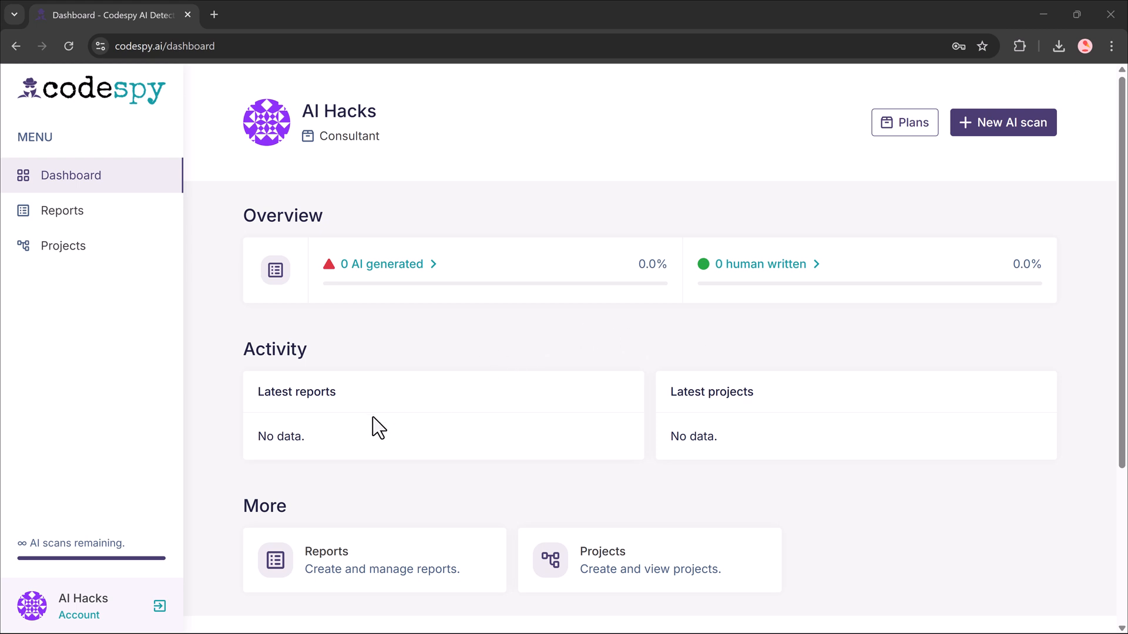
pyautogui.moveTo(368, 451)
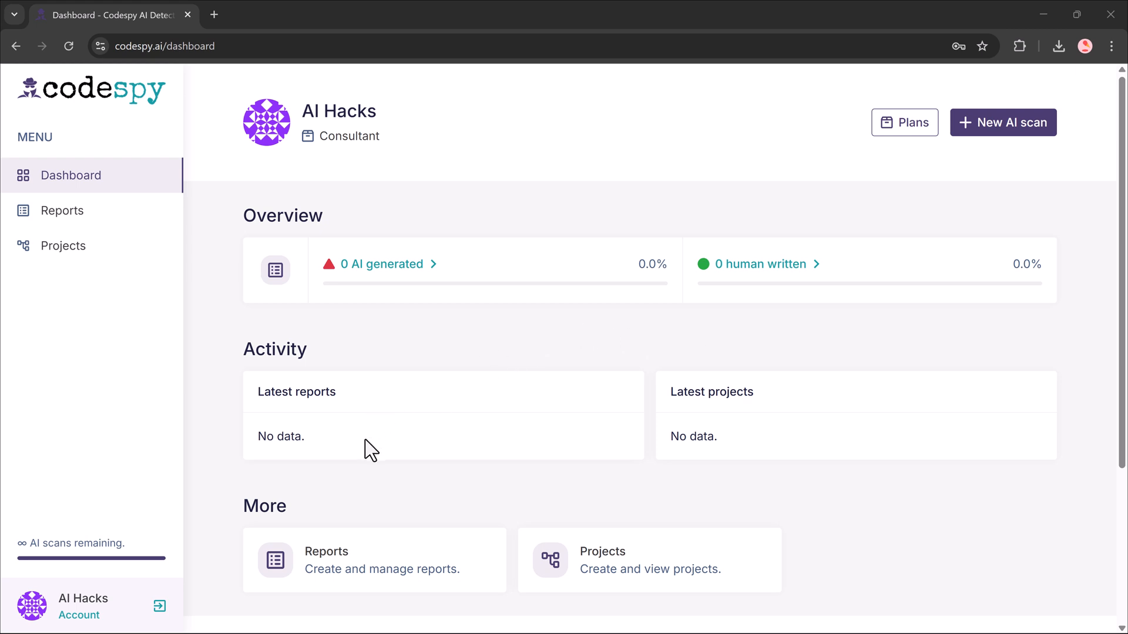
pyautogui.moveTo(488, 525)
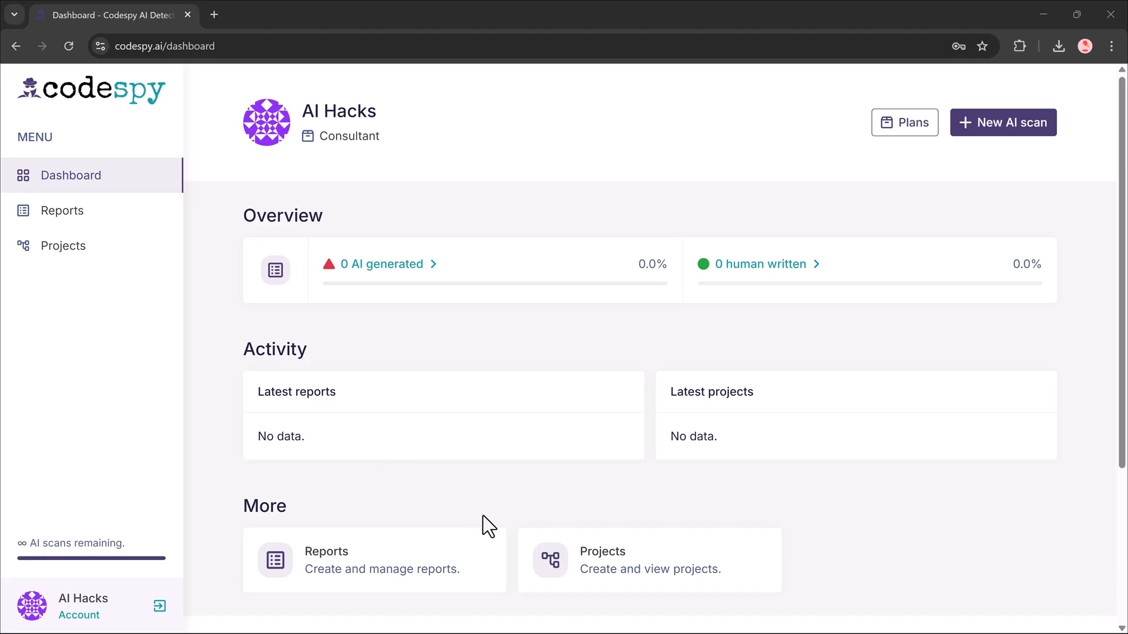
# - Open the Reports page from the empty dashboard's left menu
pyautogui.click(62, 210)
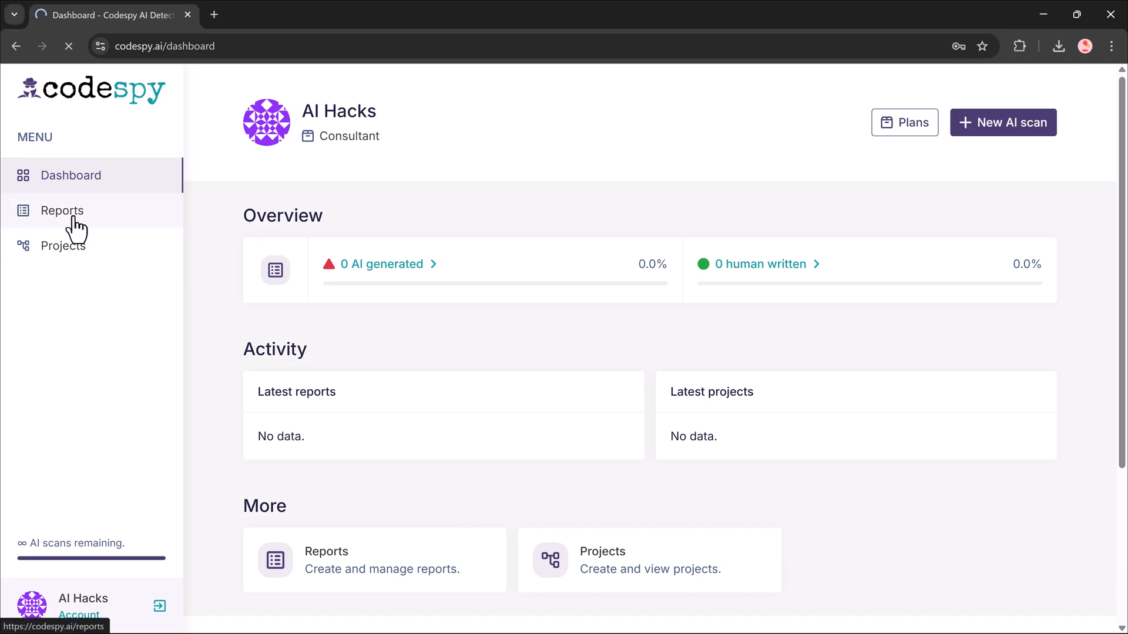
# - Check the empty Projects upload page, then go back to the Reports page
pyautogui.click(63, 210)
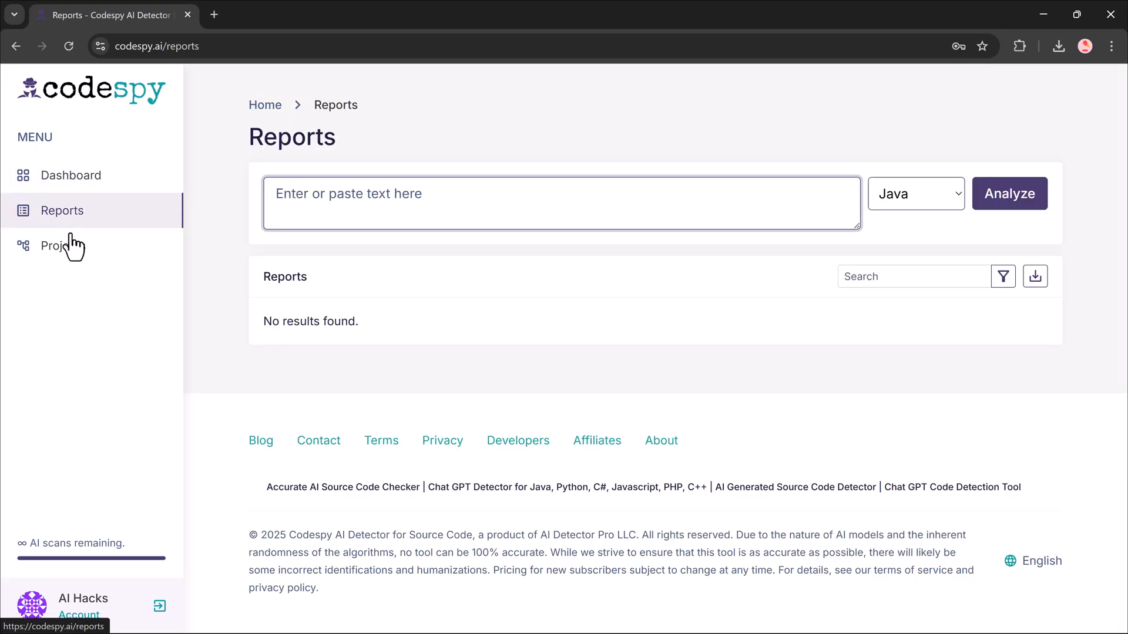
pyautogui.click(64, 246)
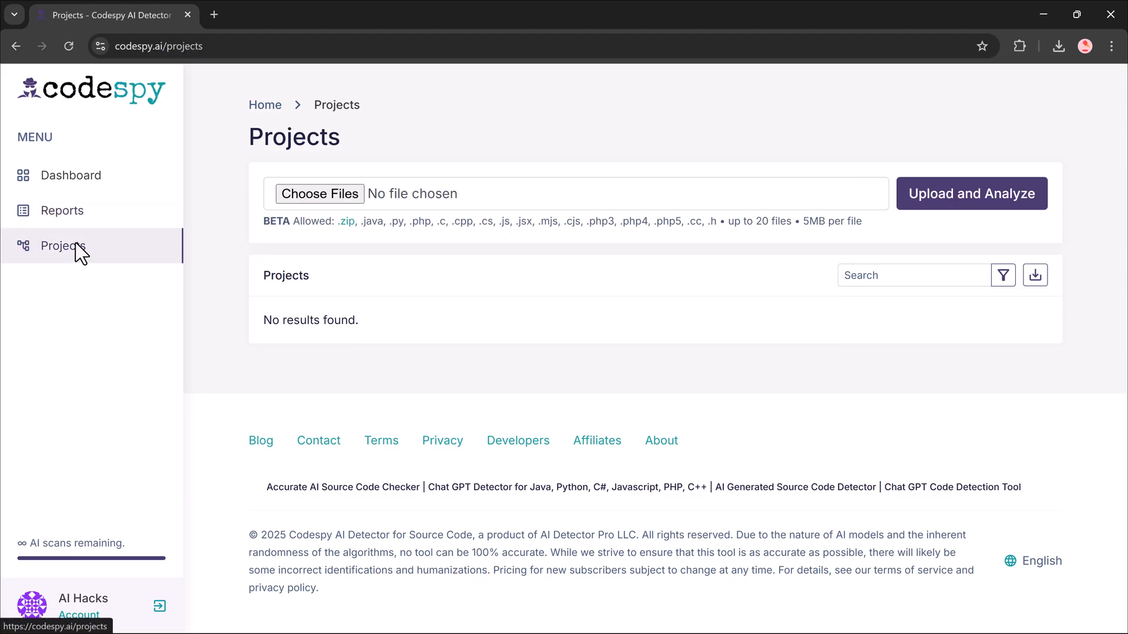
pyautogui.click(63, 211)
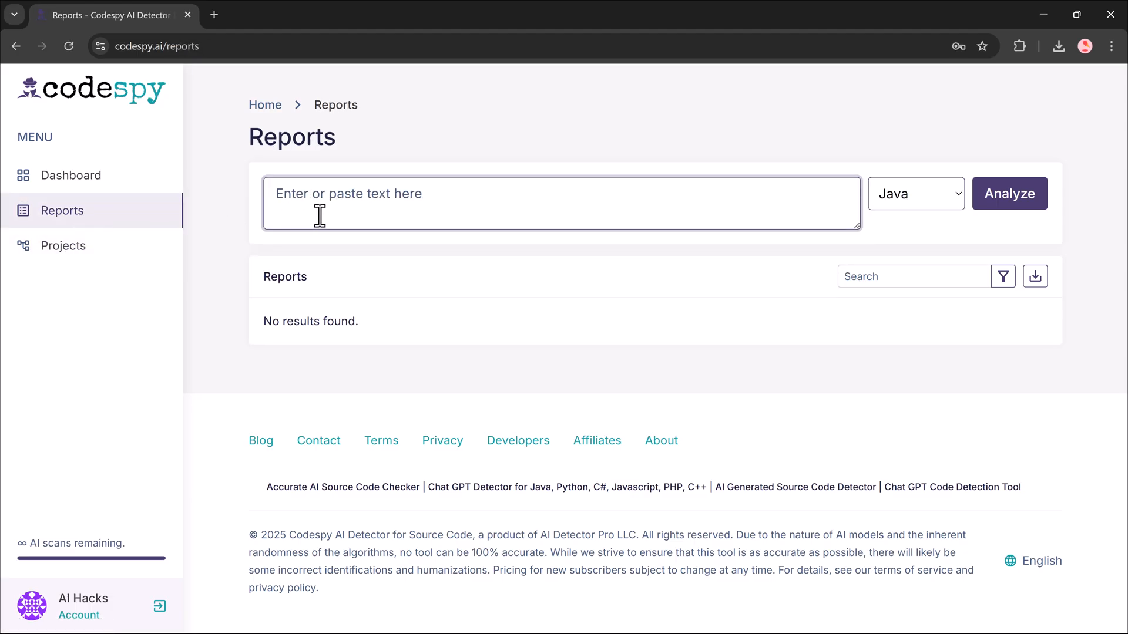
pyautogui.moveTo(731, 182)
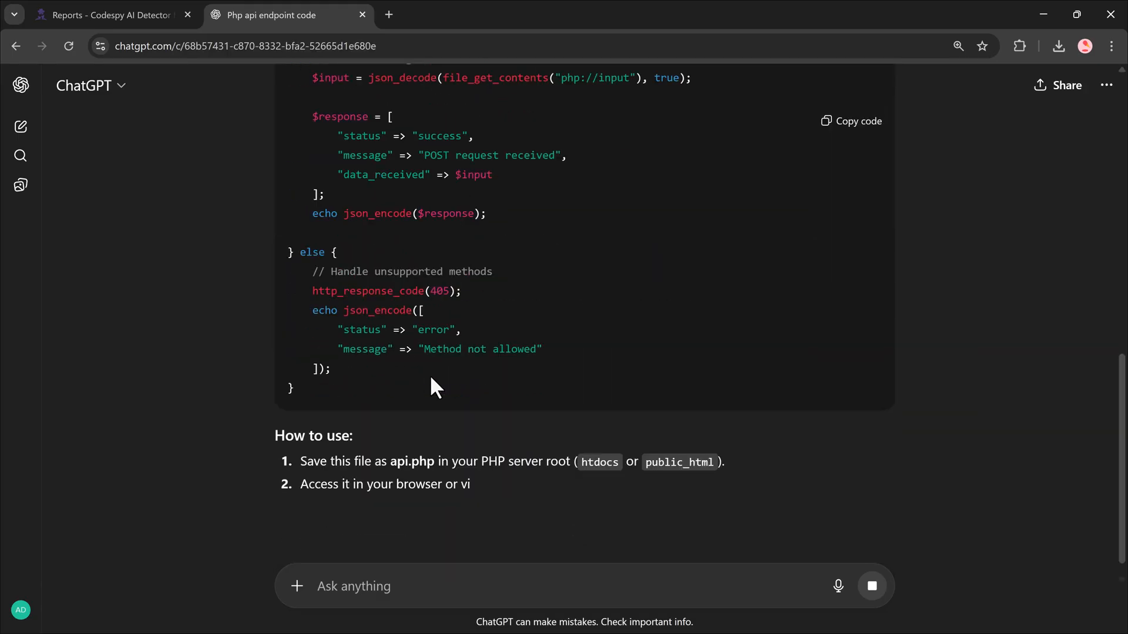
# - Copy ChatGPT's generated PHP API endpoint code
pyautogui.click(108, 14)
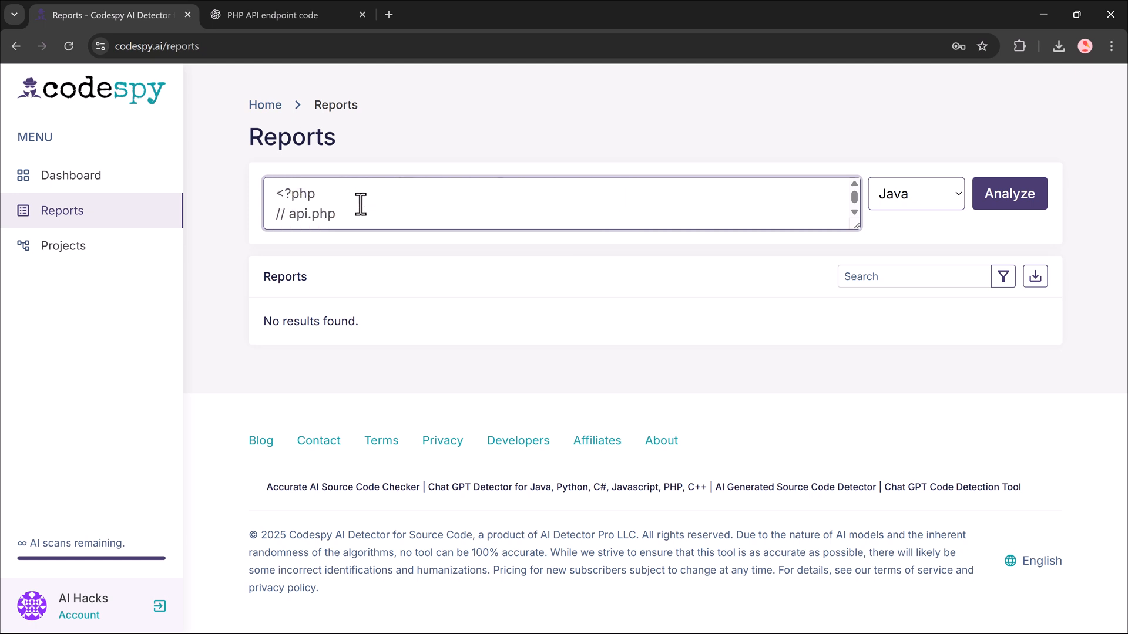
# - Analyze the pasted api.php script with the language set to PHP
pyautogui.click(915, 193)
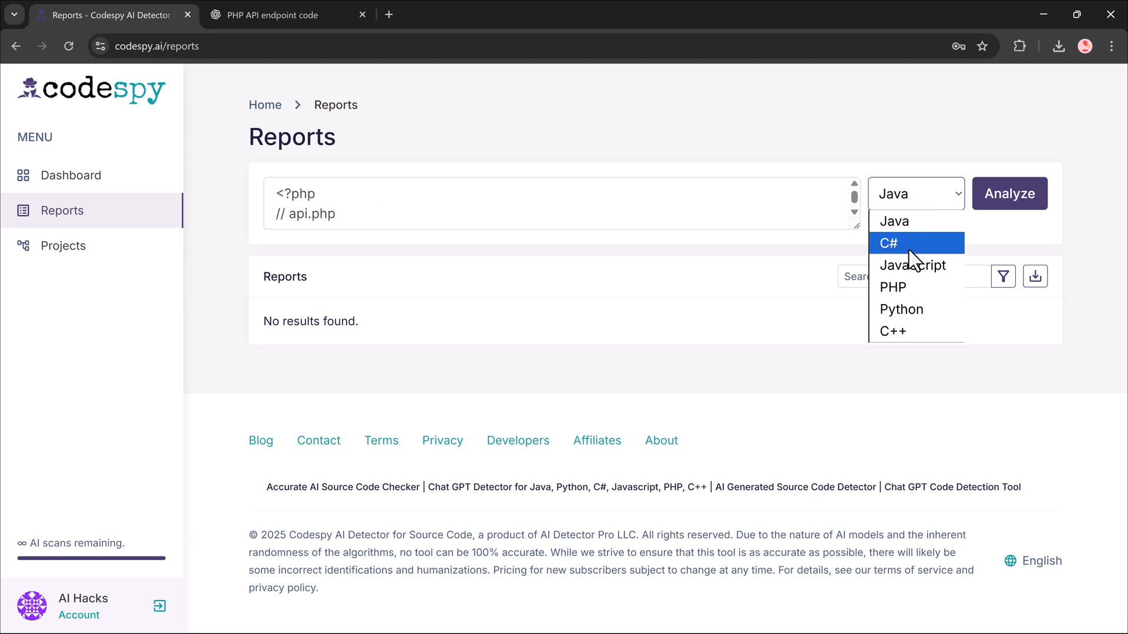
pyautogui.click(891, 287)
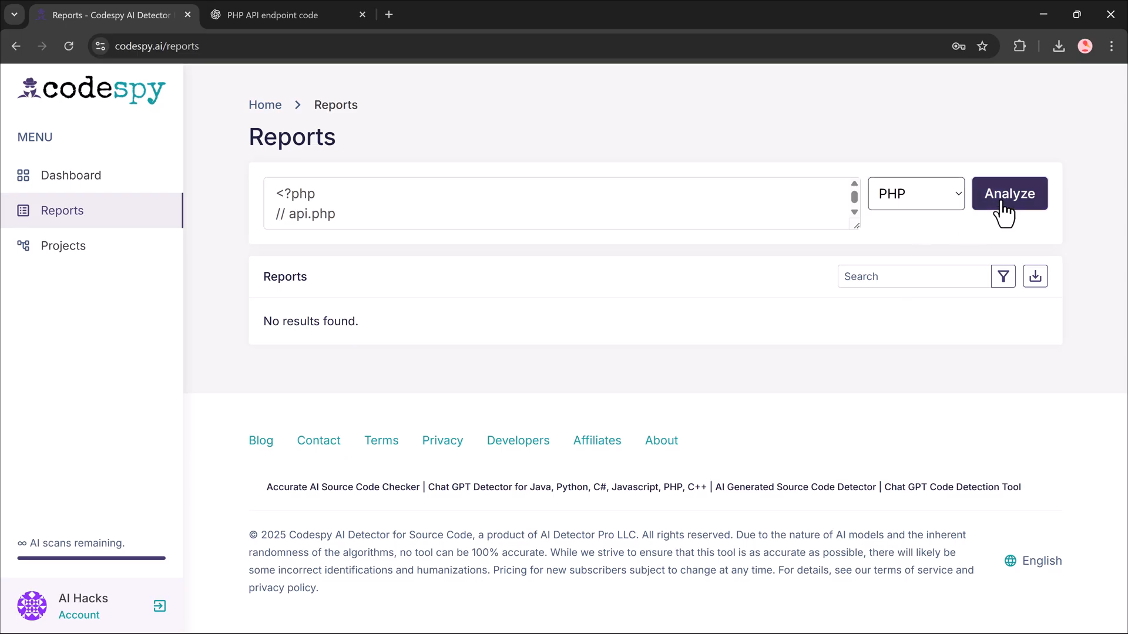
pyautogui.click(1010, 193)
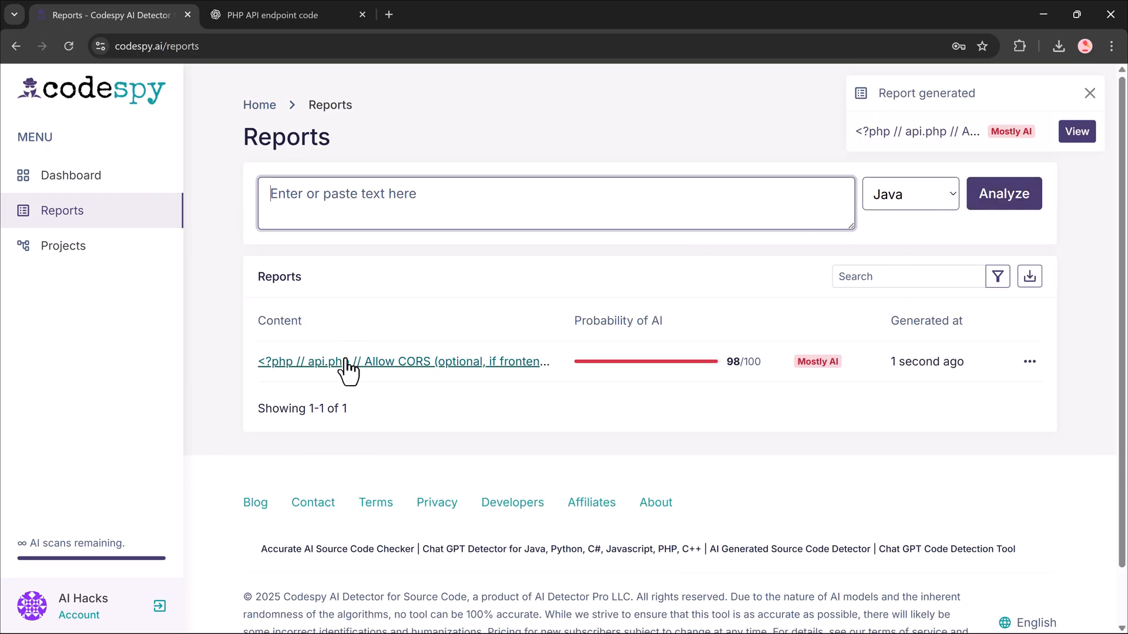
# - Review the api.php report's detections and predicted completions, then return to all reports
pyautogui.click(346, 361)
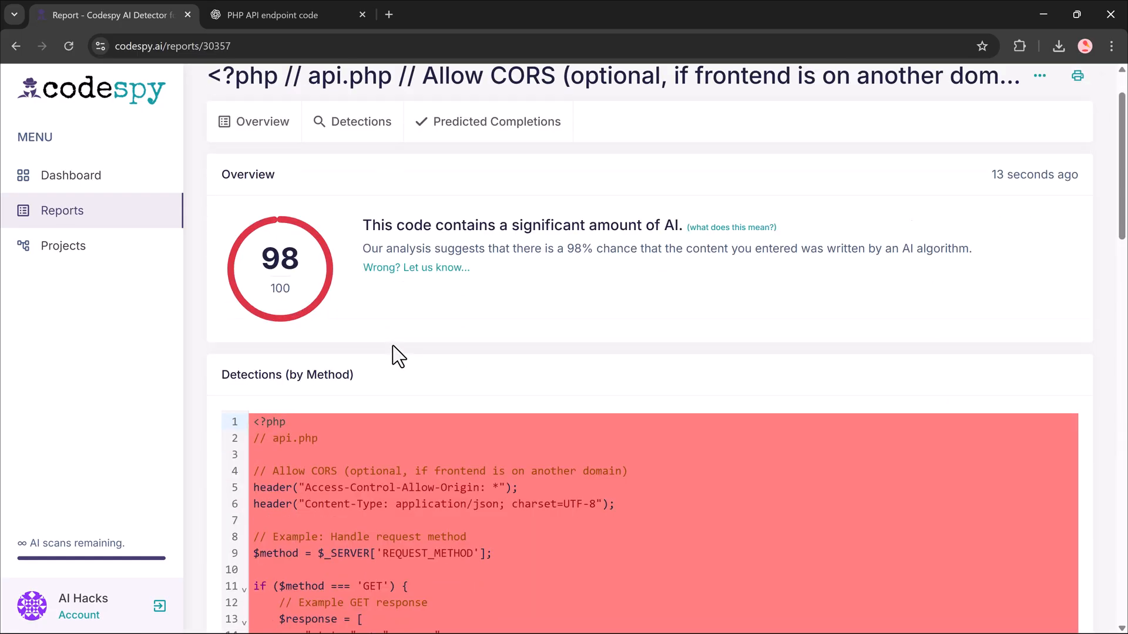
pyautogui.scroll(-3)
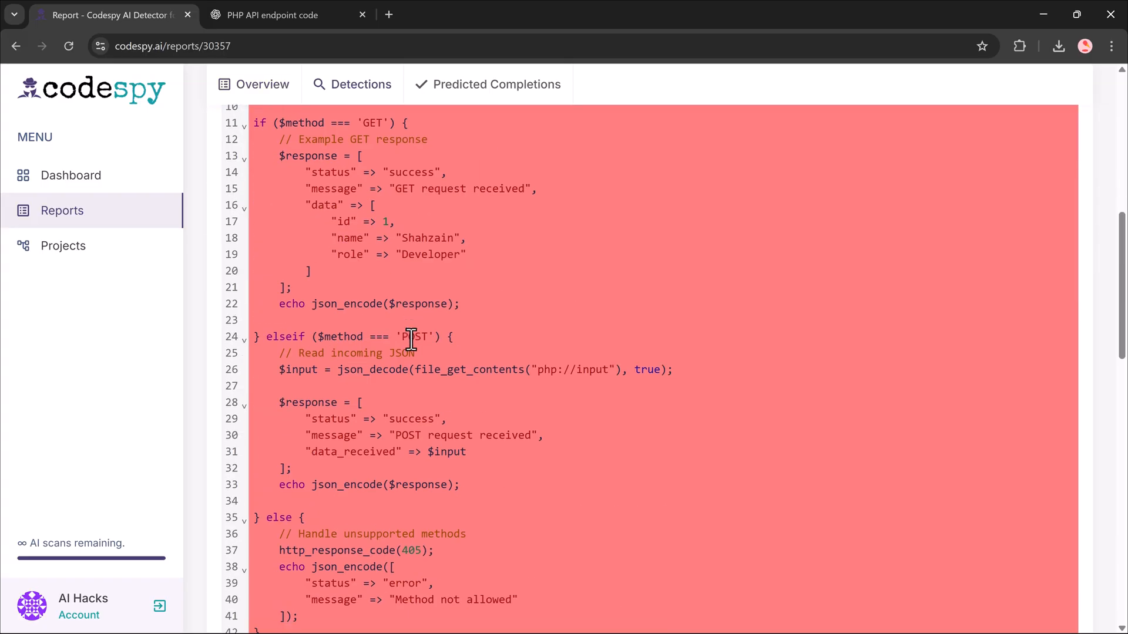
pyautogui.scroll(-3)
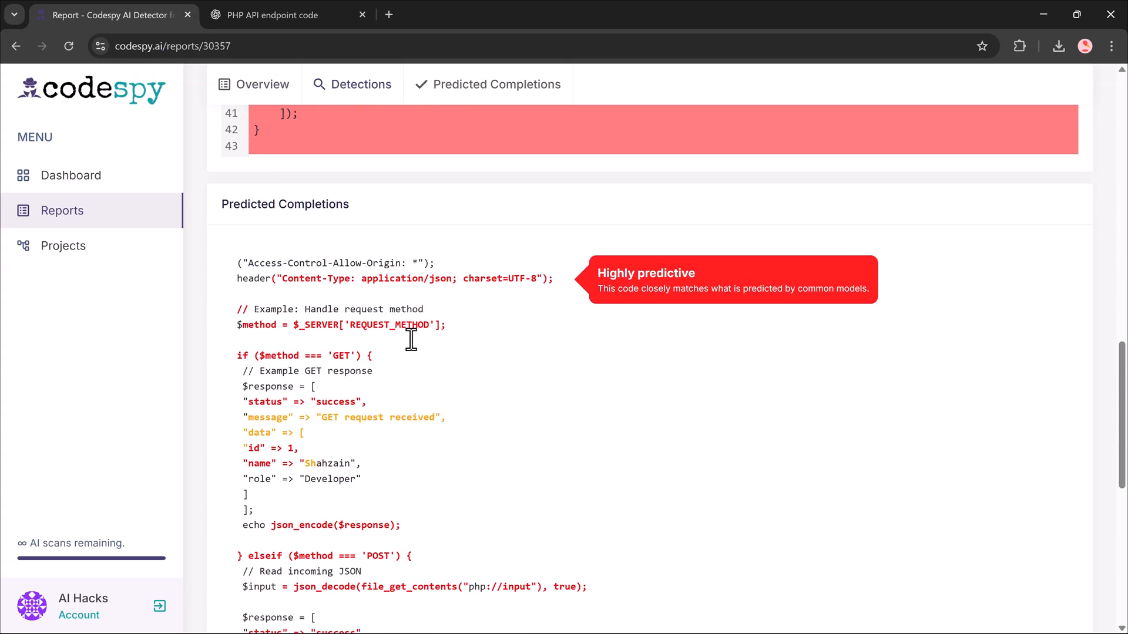
pyautogui.scroll(-3)
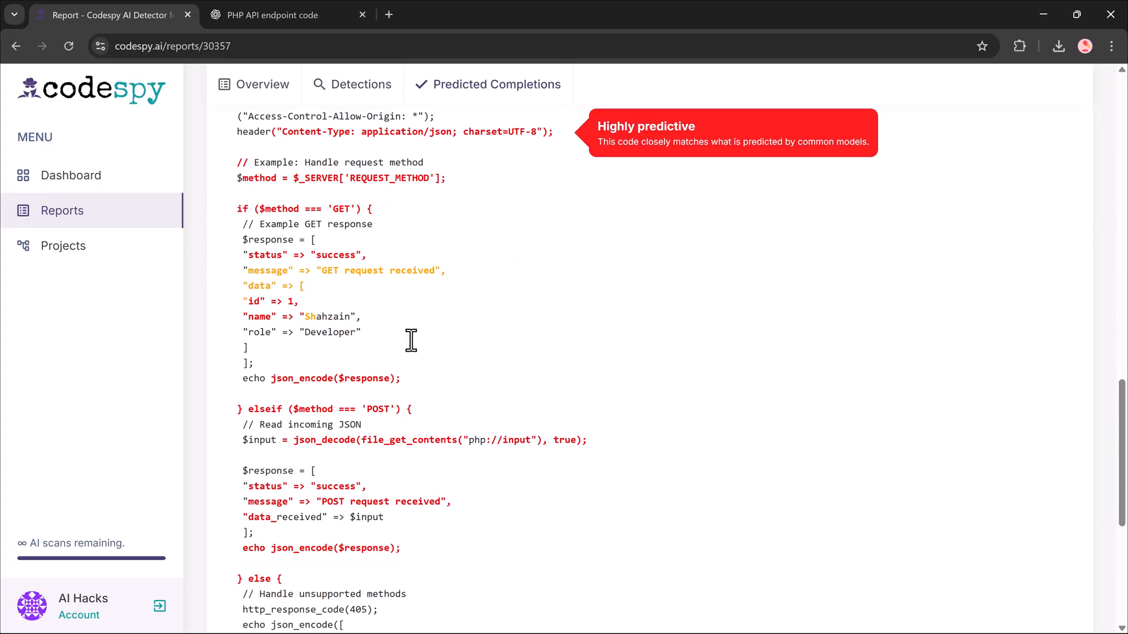
pyautogui.scroll(-3)
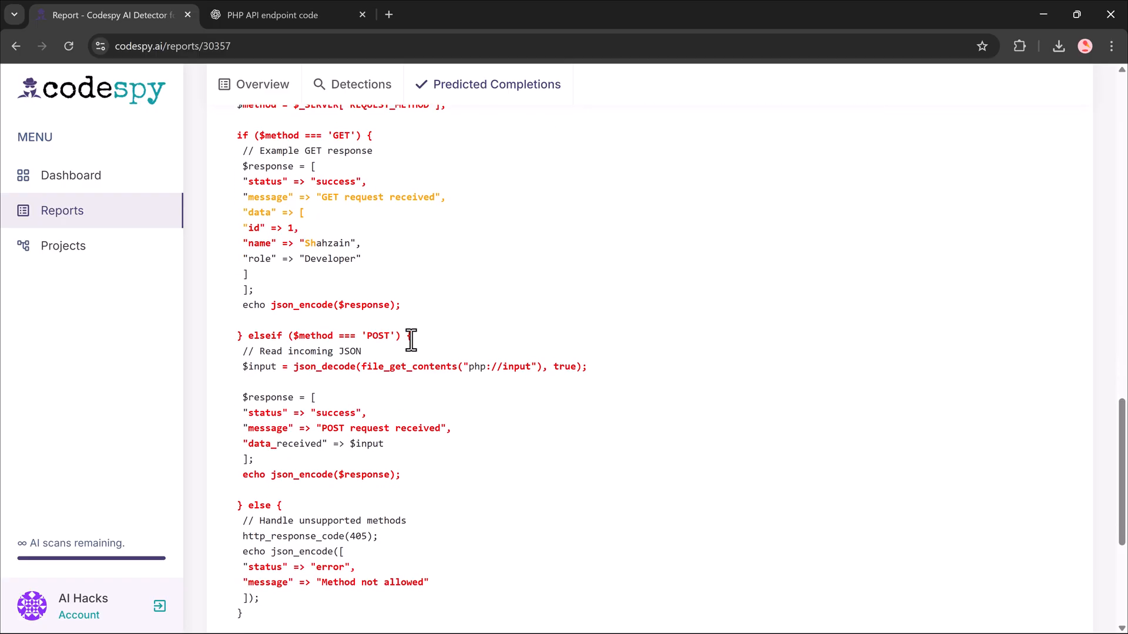
pyautogui.scroll(-3)
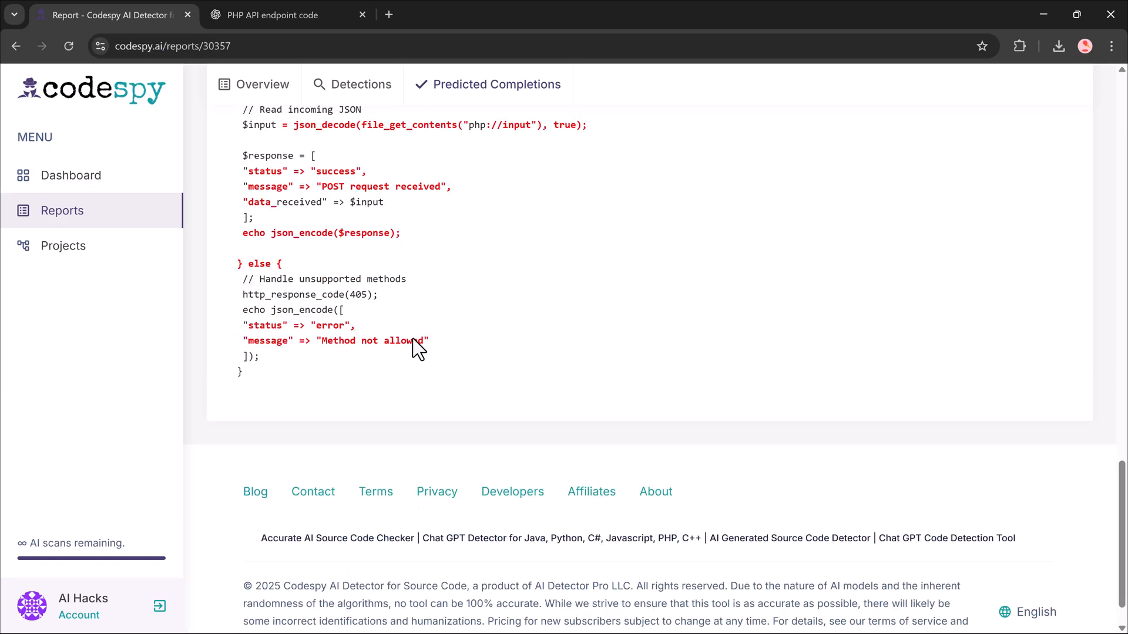
pyautogui.click(352, 84)
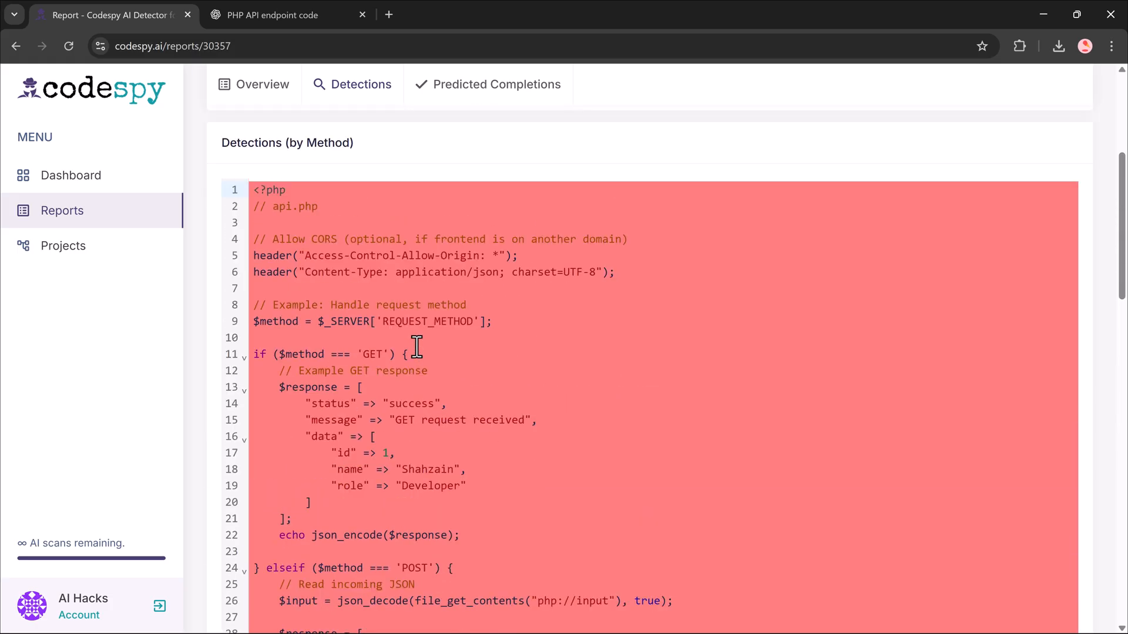
pyautogui.click(284, 14)
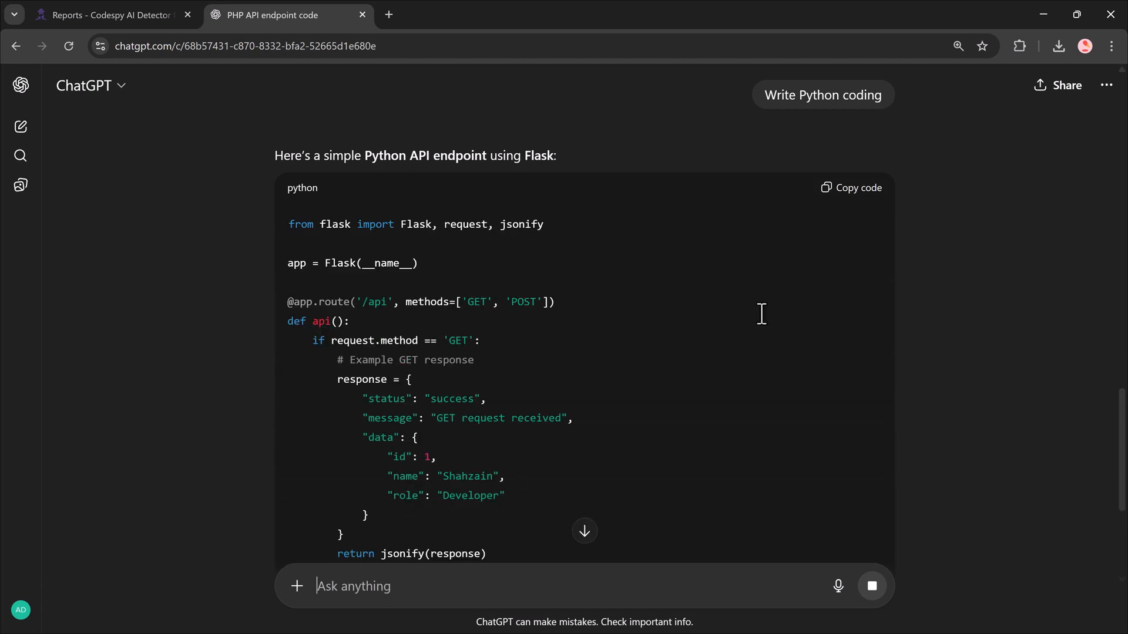
pyautogui.click(108, 14)
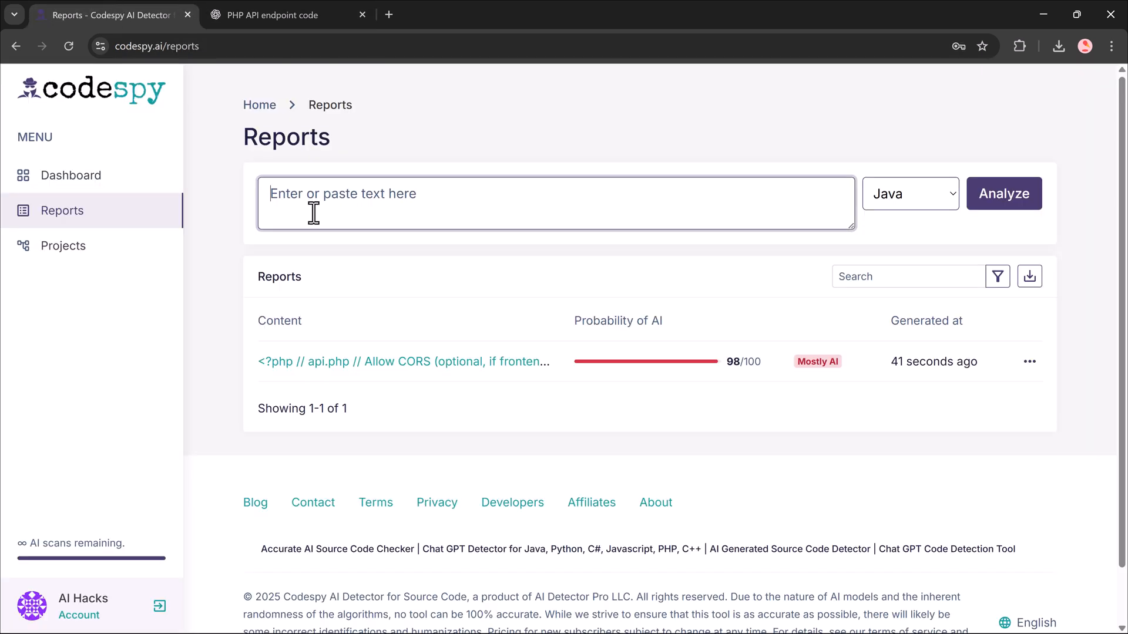
pyautogui.write("@app.route('/api', methods=['GET', 'POST'])")
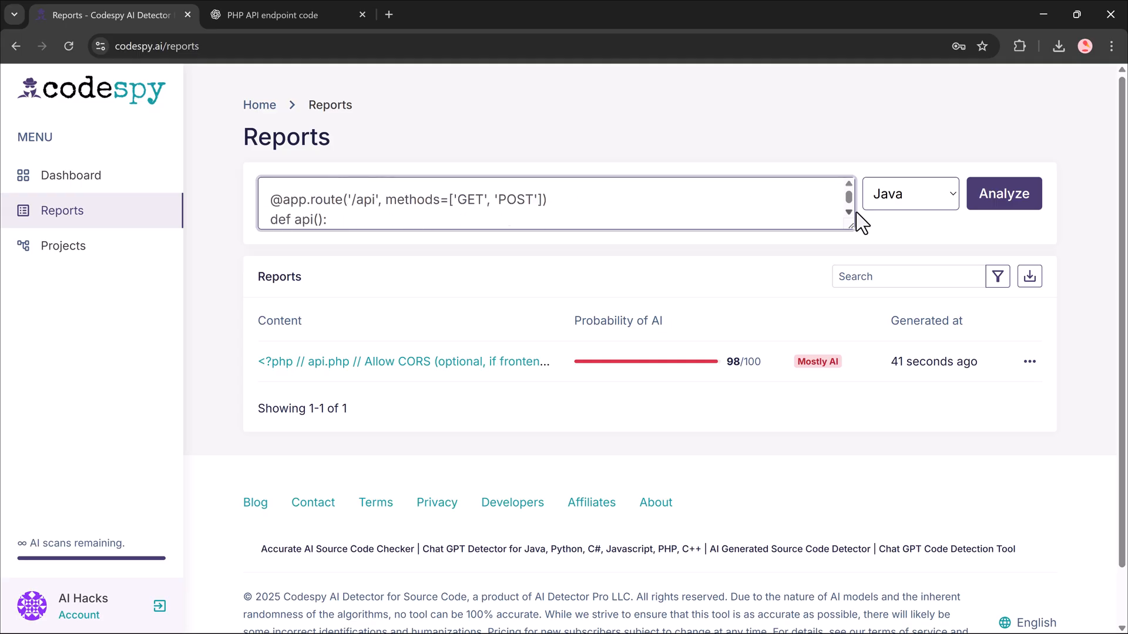
pyautogui.click(910, 193)
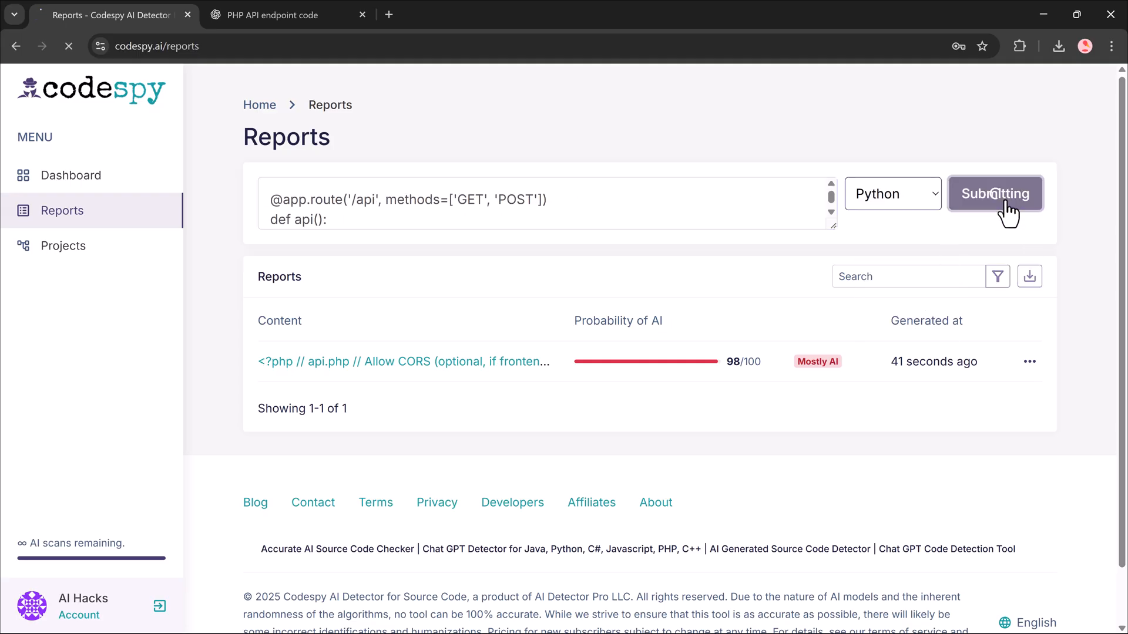
pyautogui.click(996, 193)
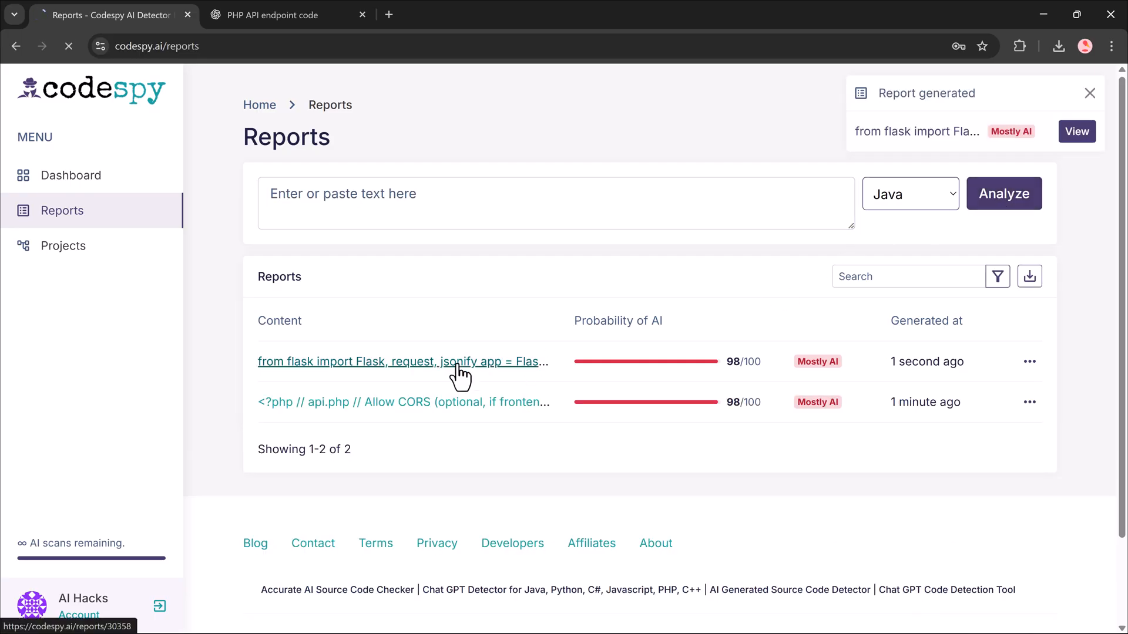
pyautogui.click(401, 362)
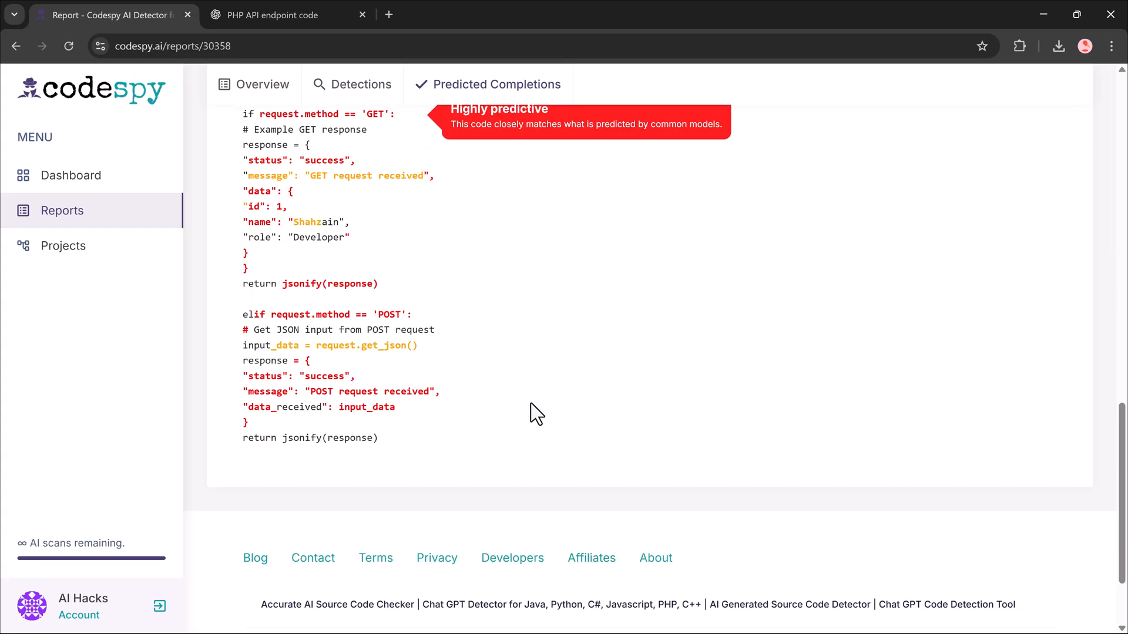
pyautogui.click(62, 210)
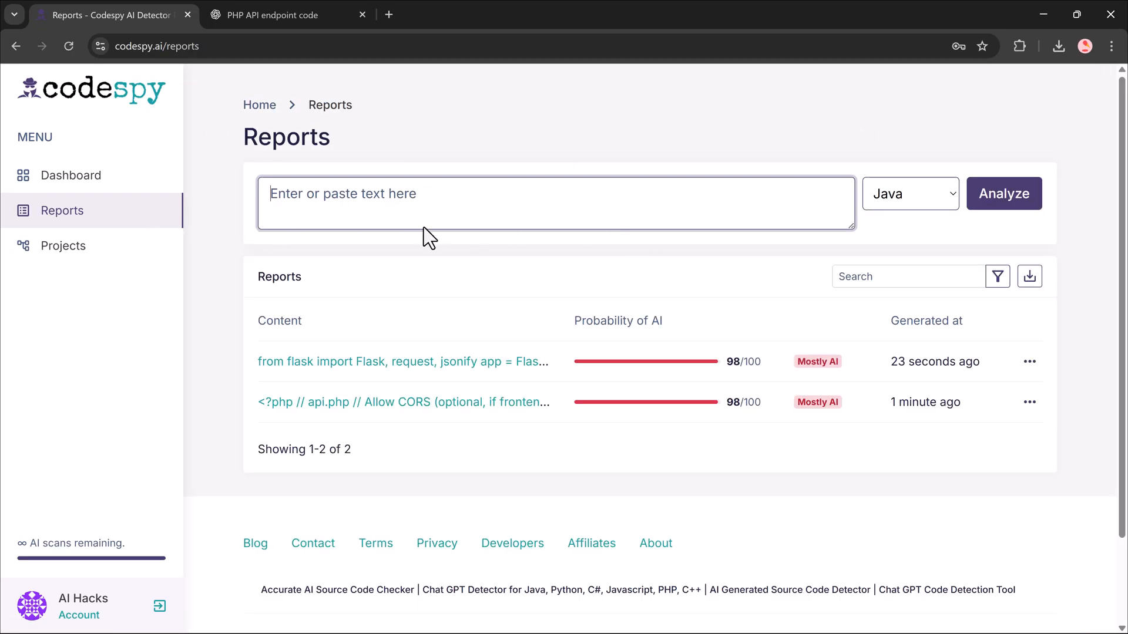
pyautogui.moveTo(512, 219)
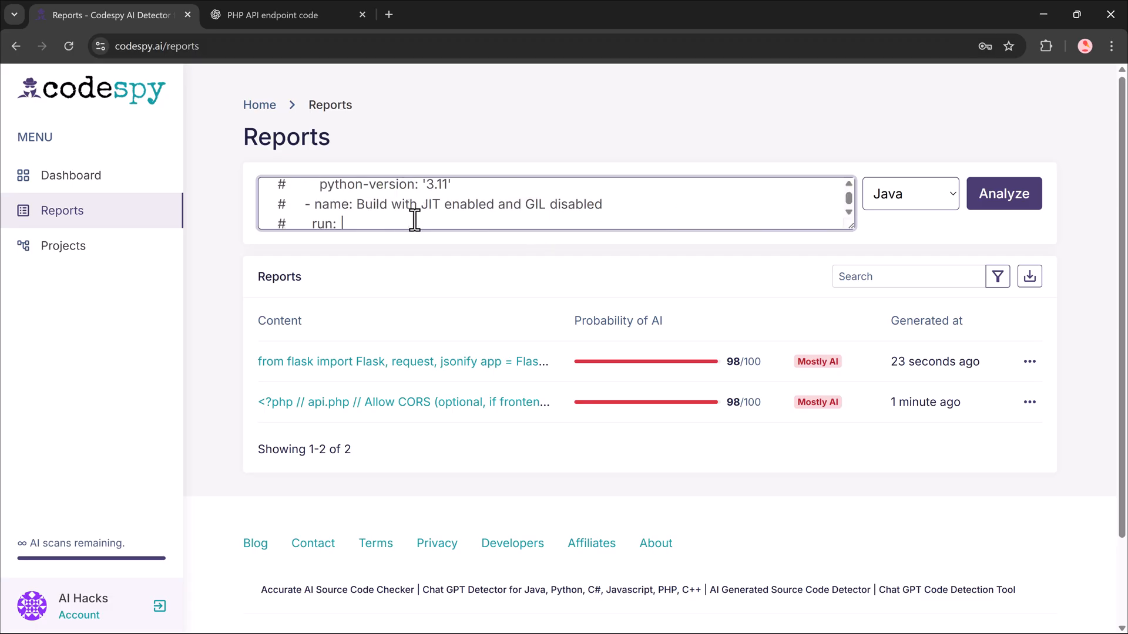
# - Submit the pasted JIT workflow script for analysis with Python selected
pyautogui.scroll(-3)
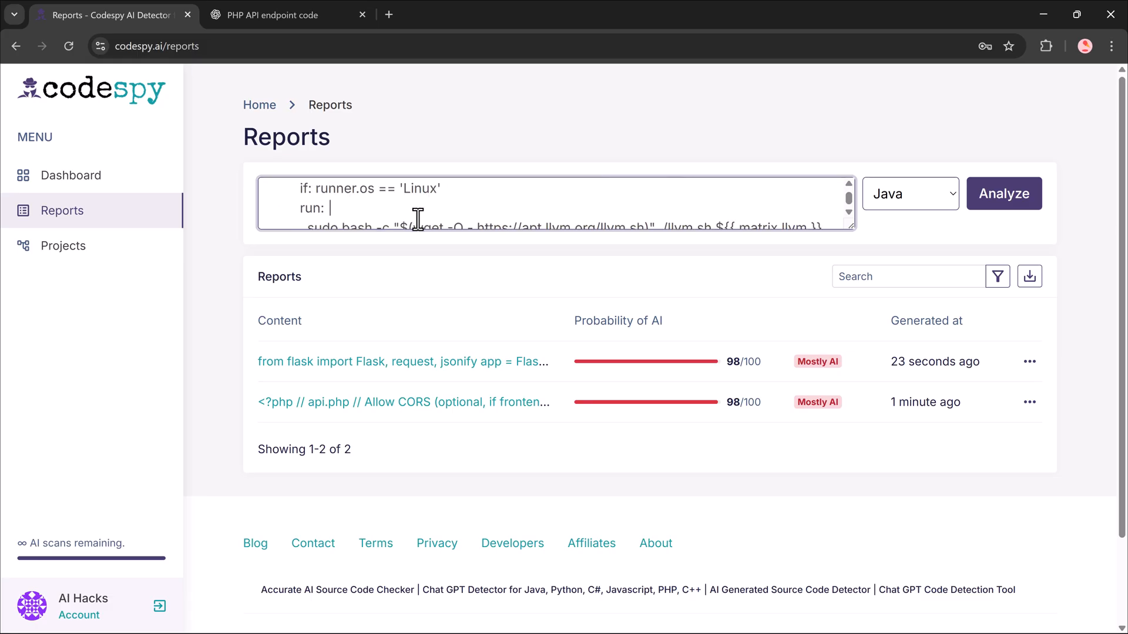
pyautogui.click(909, 193)
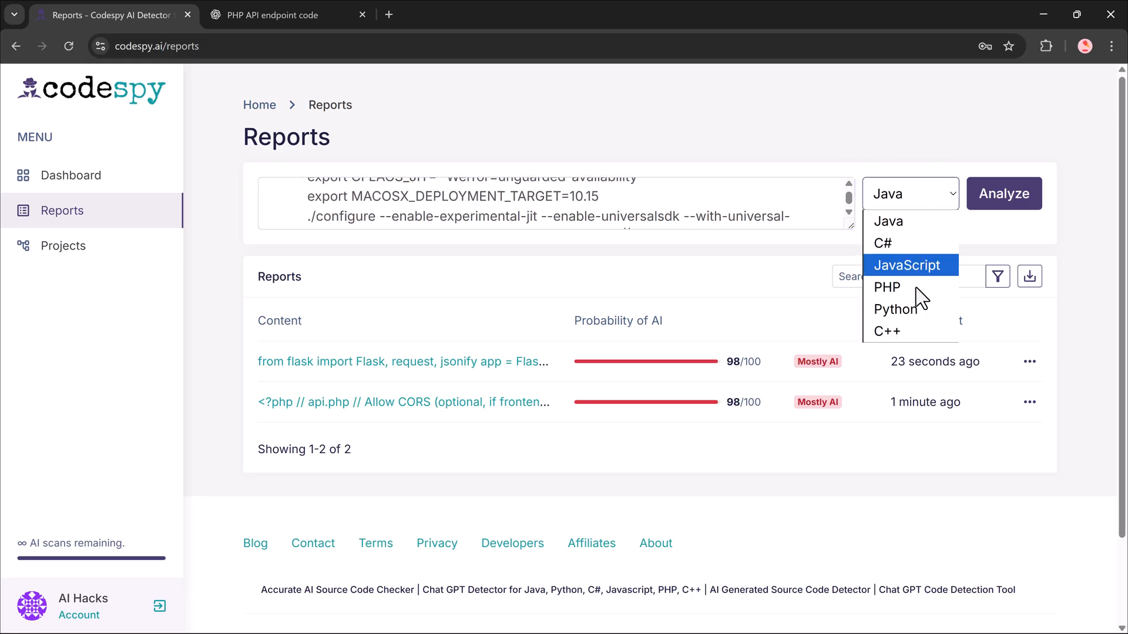
pyautogui.click(897, 308)
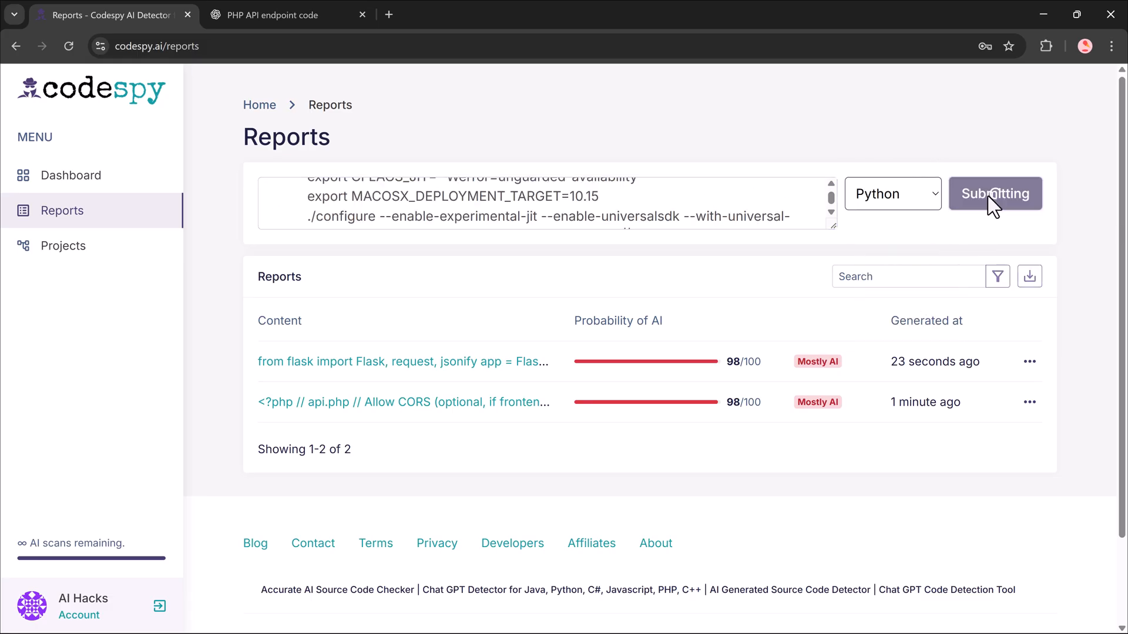
pyautogui.click(996, 193)
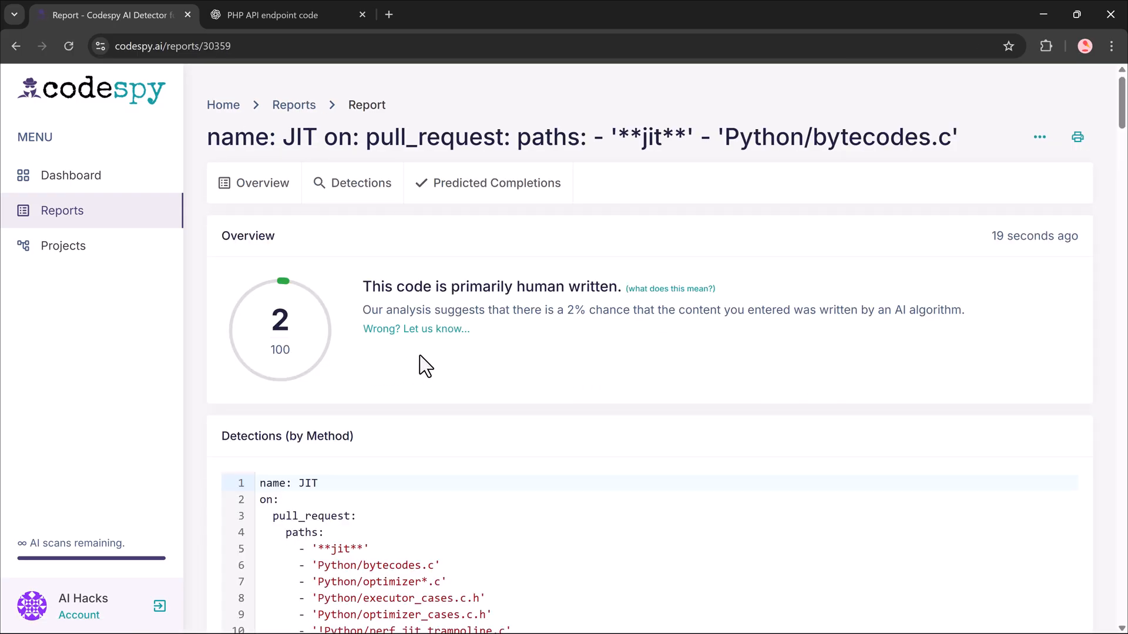
pyautogui.scroll(-3)
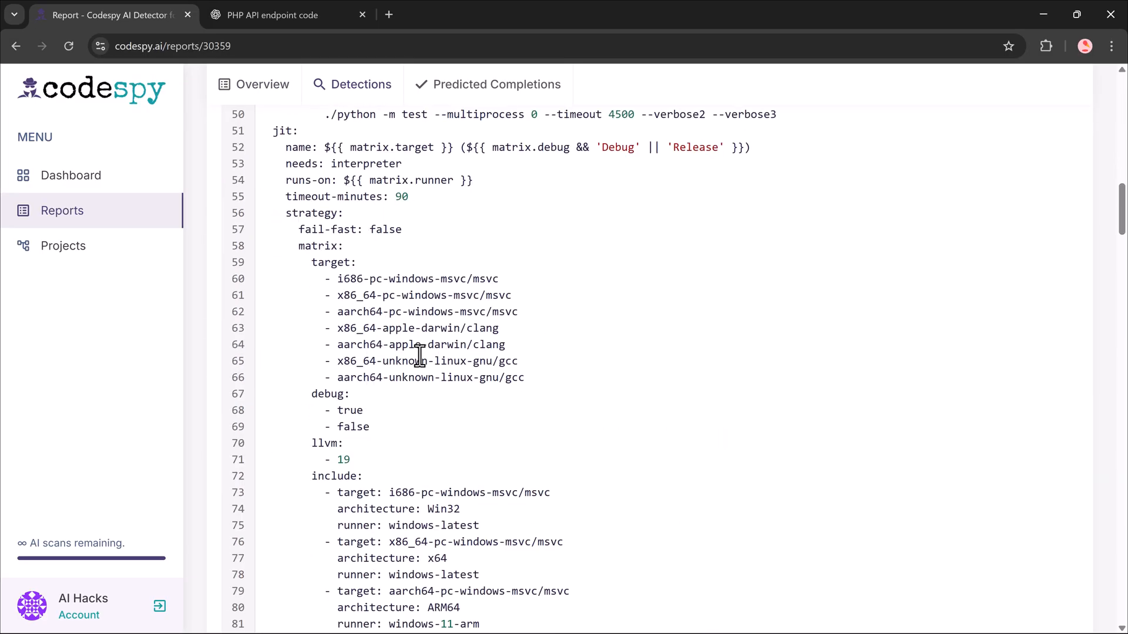
pyautogui.scroll(-3)
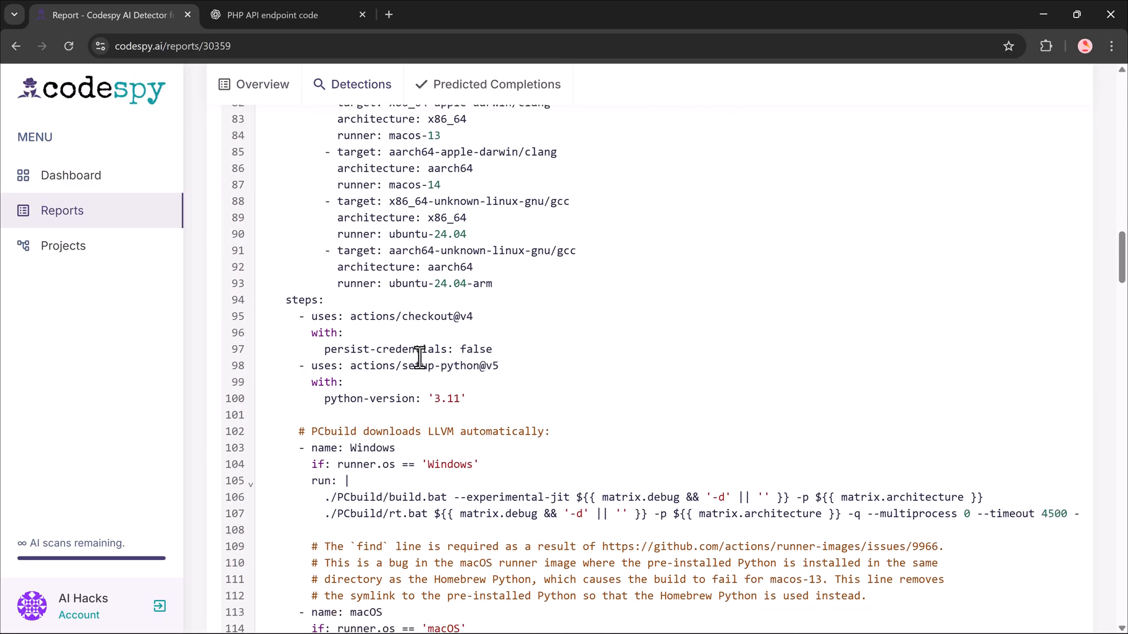
pyautogui.scroll(-3)
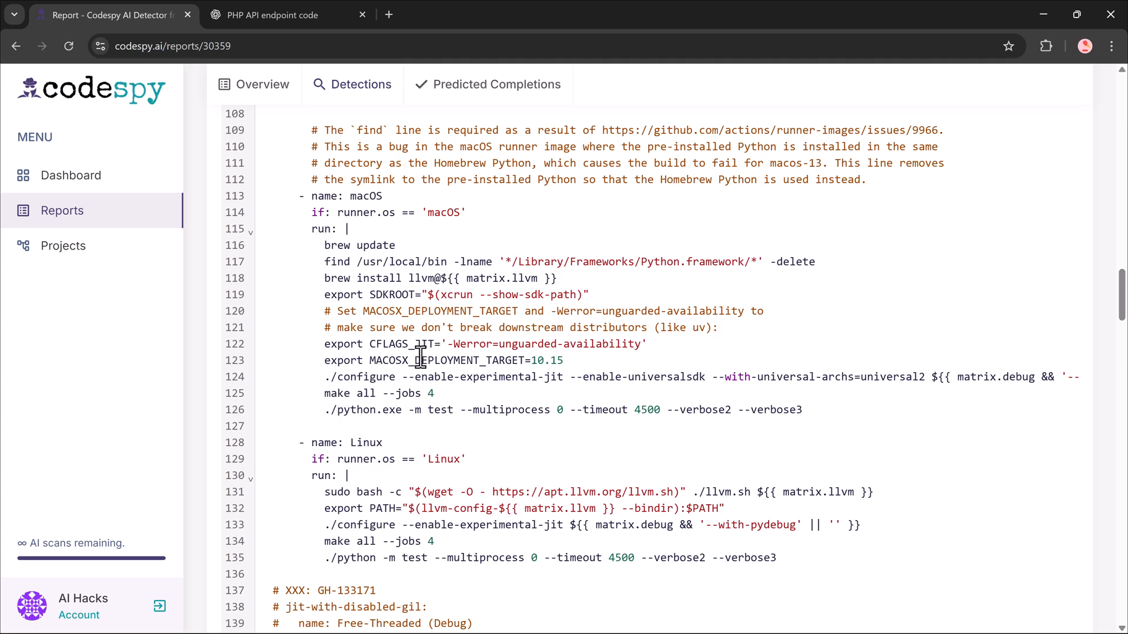
pyautogui.scroll(-3)
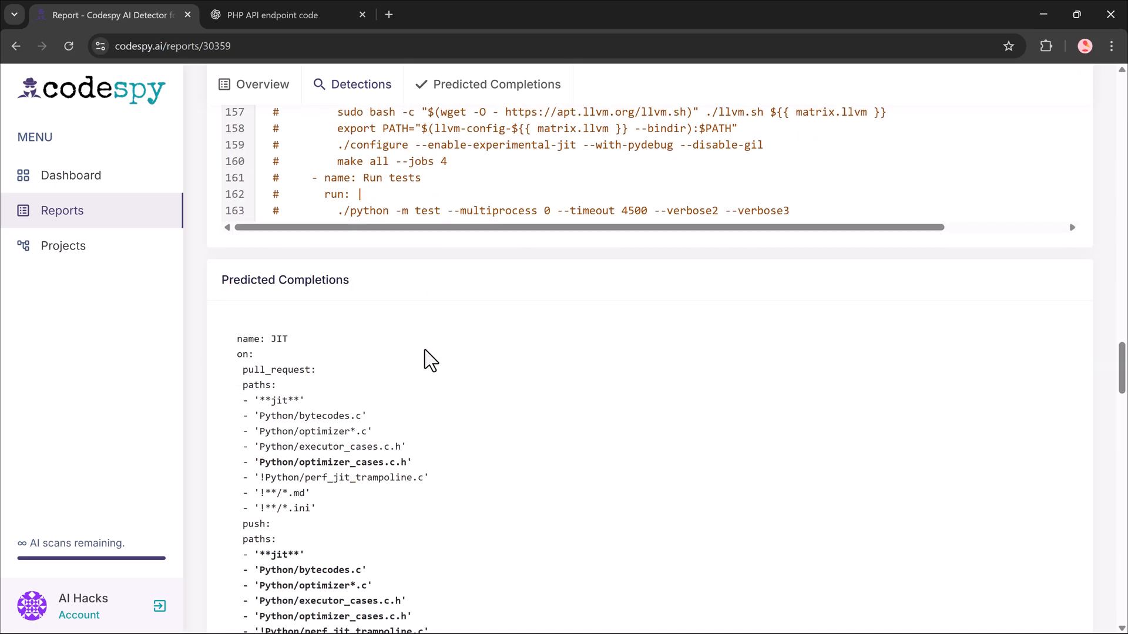
pyautogui.scroll(-3)
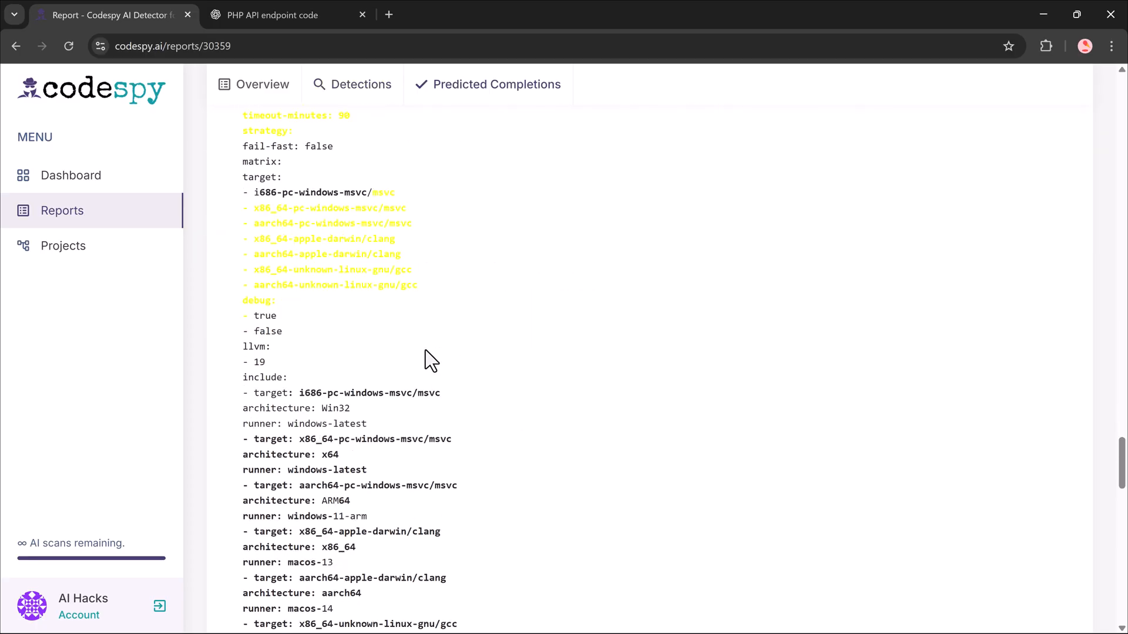
pyautogui.scroll(-3)
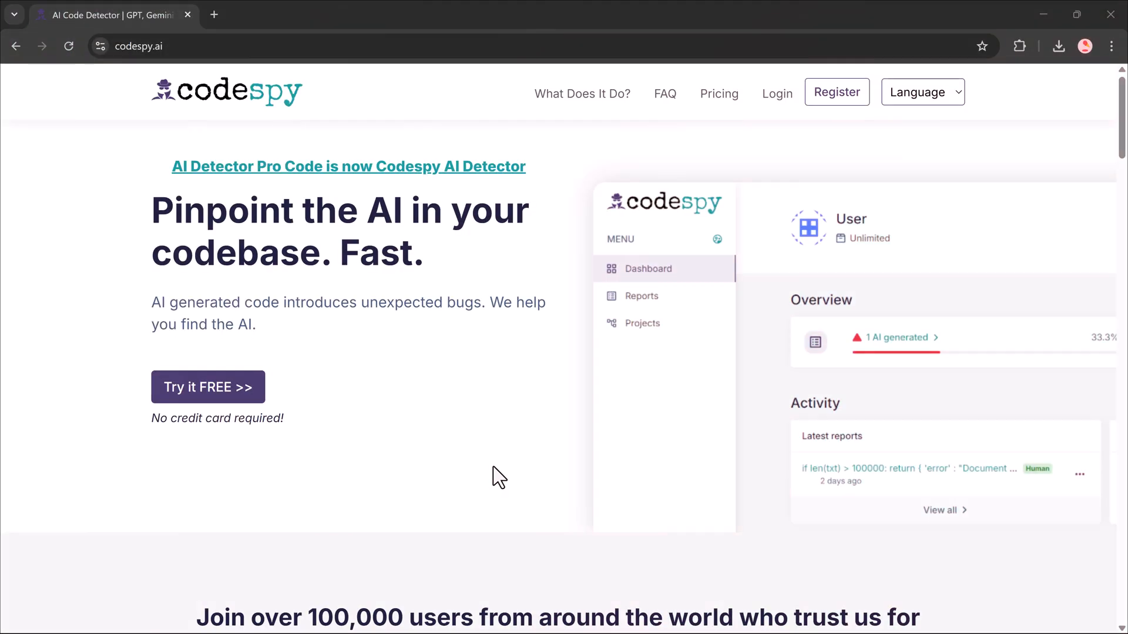
pyautogui.scroll(-3)
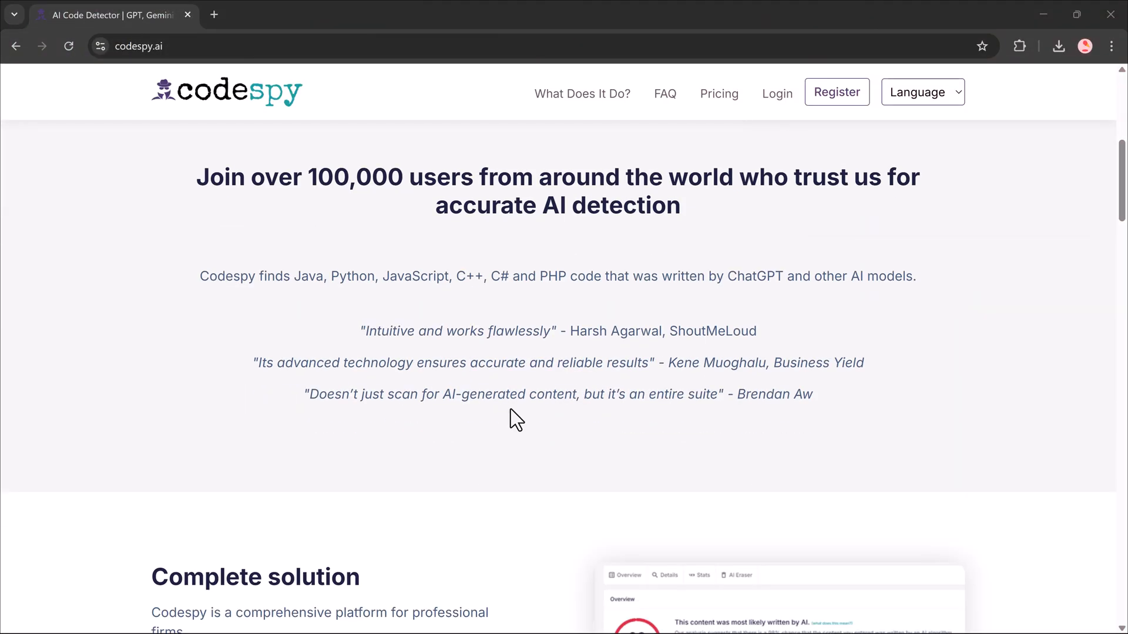
pyautogui.scroll(-3)
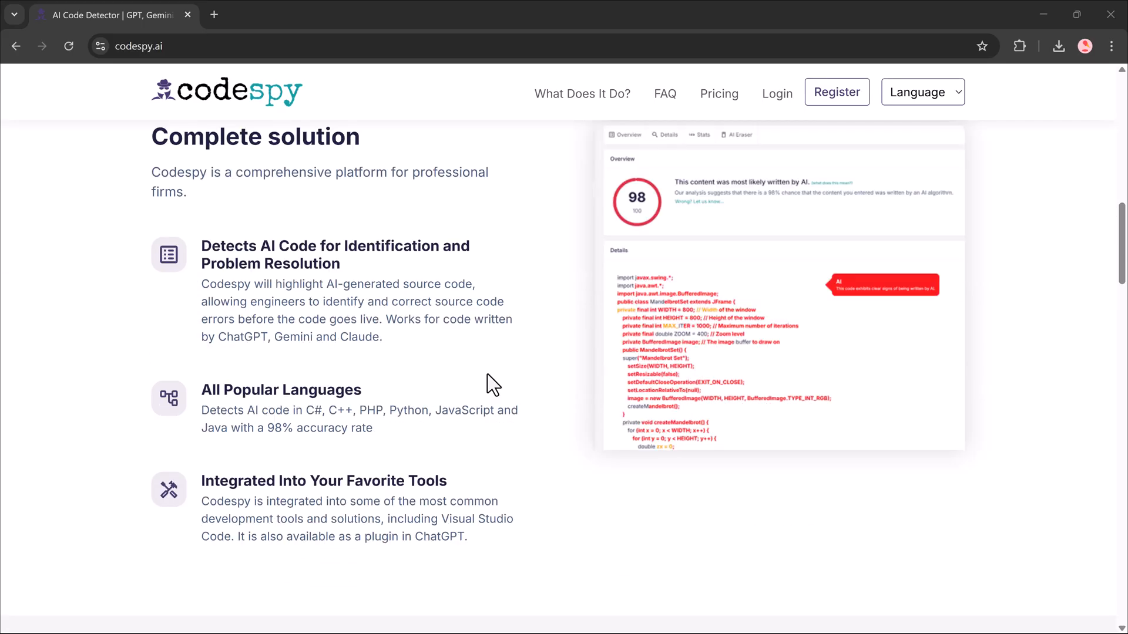
pyautogui.scroll(-3)
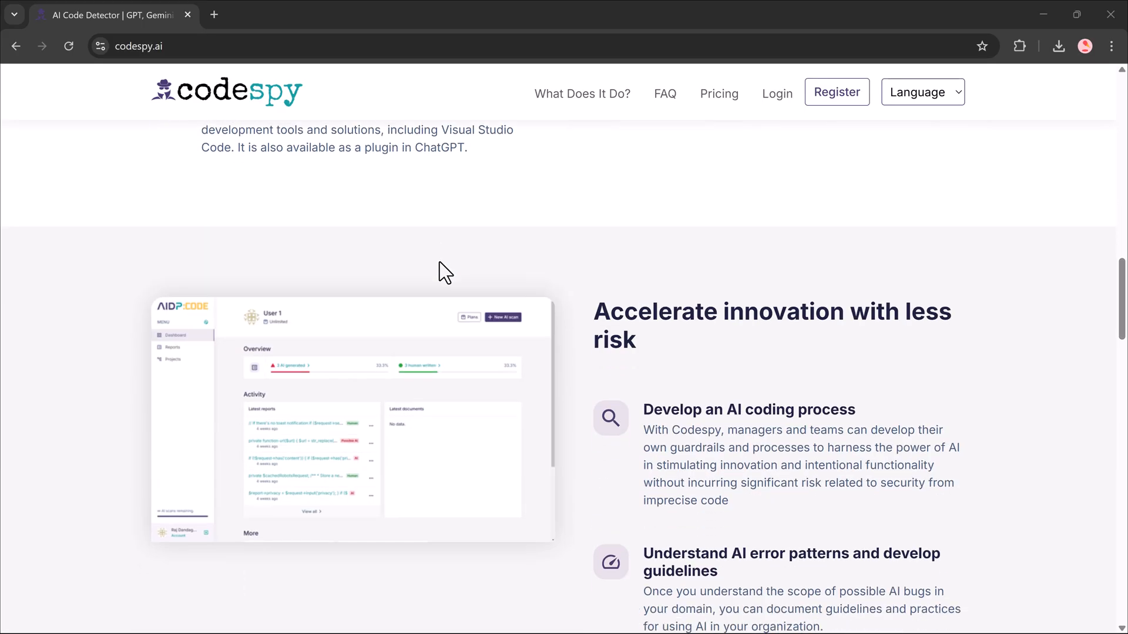
pyautogui.scroll(-3)
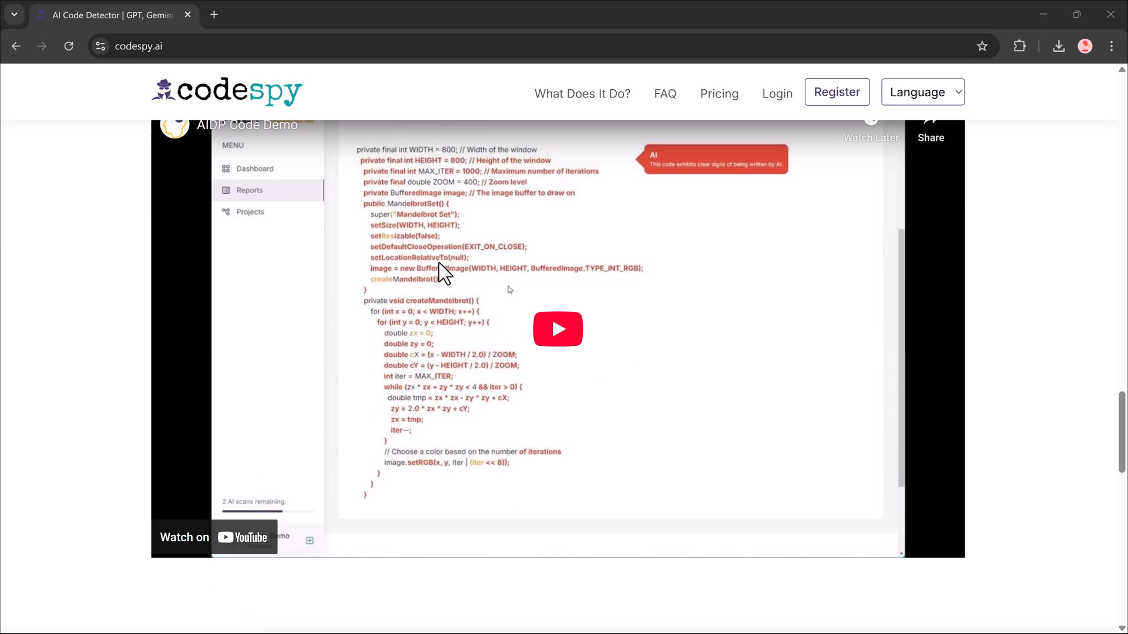
pyautogui.scroll(-3)
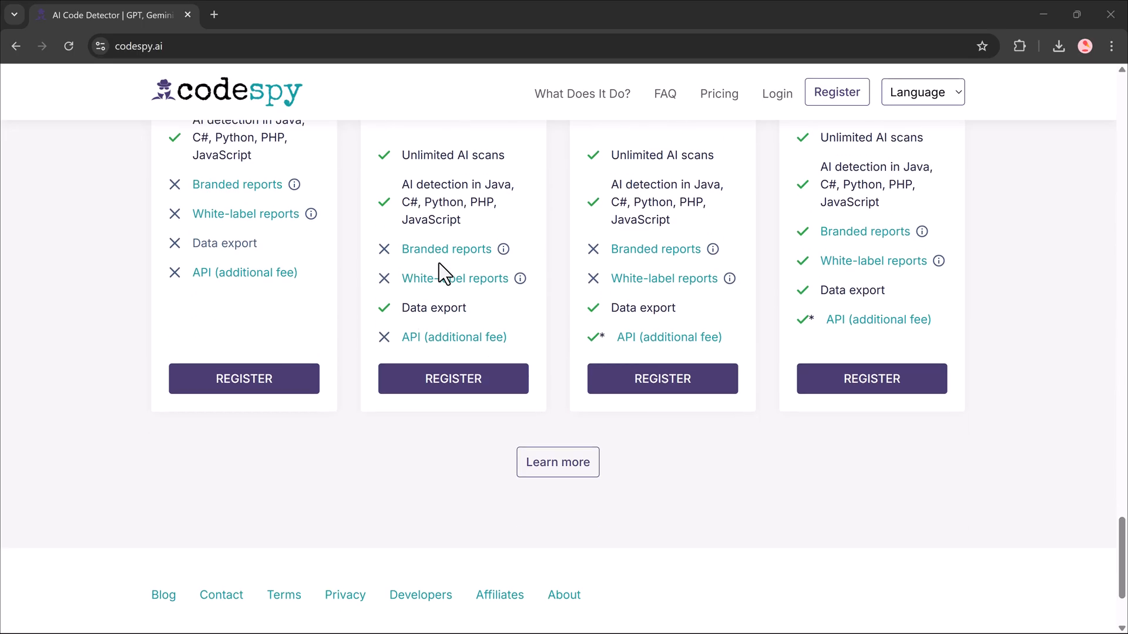